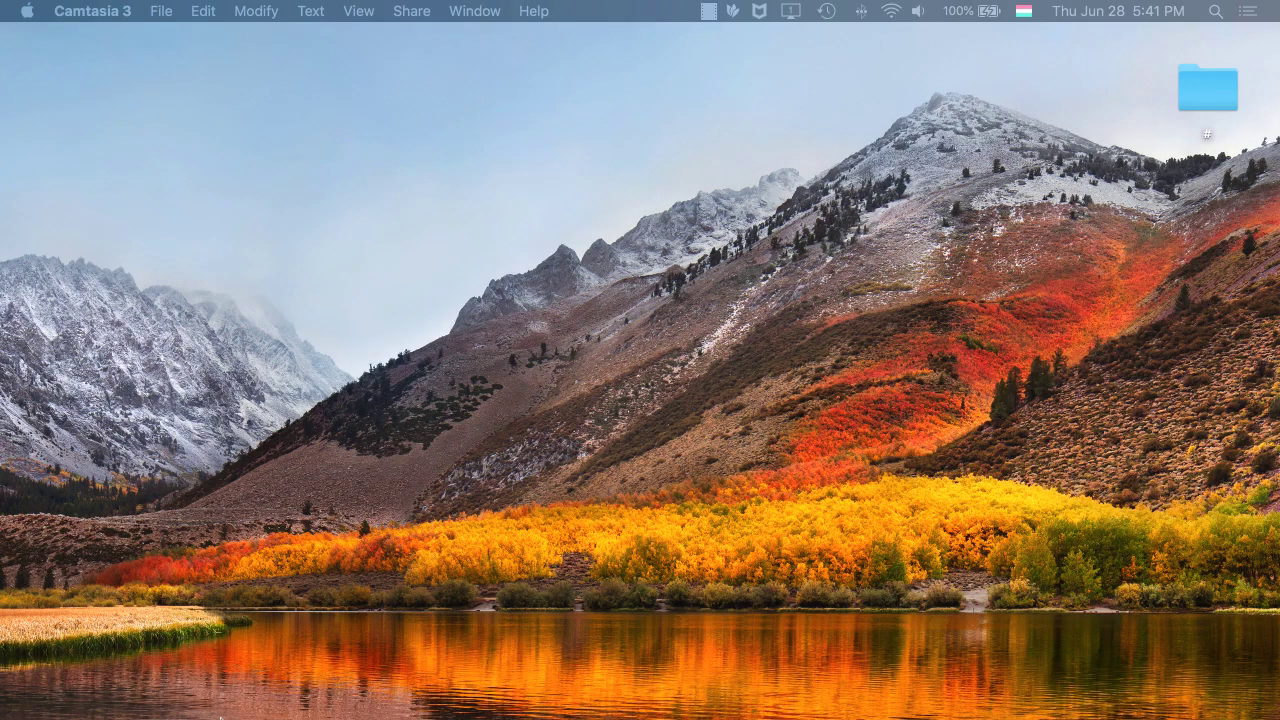
pyautogui.moveTo(436, 692)
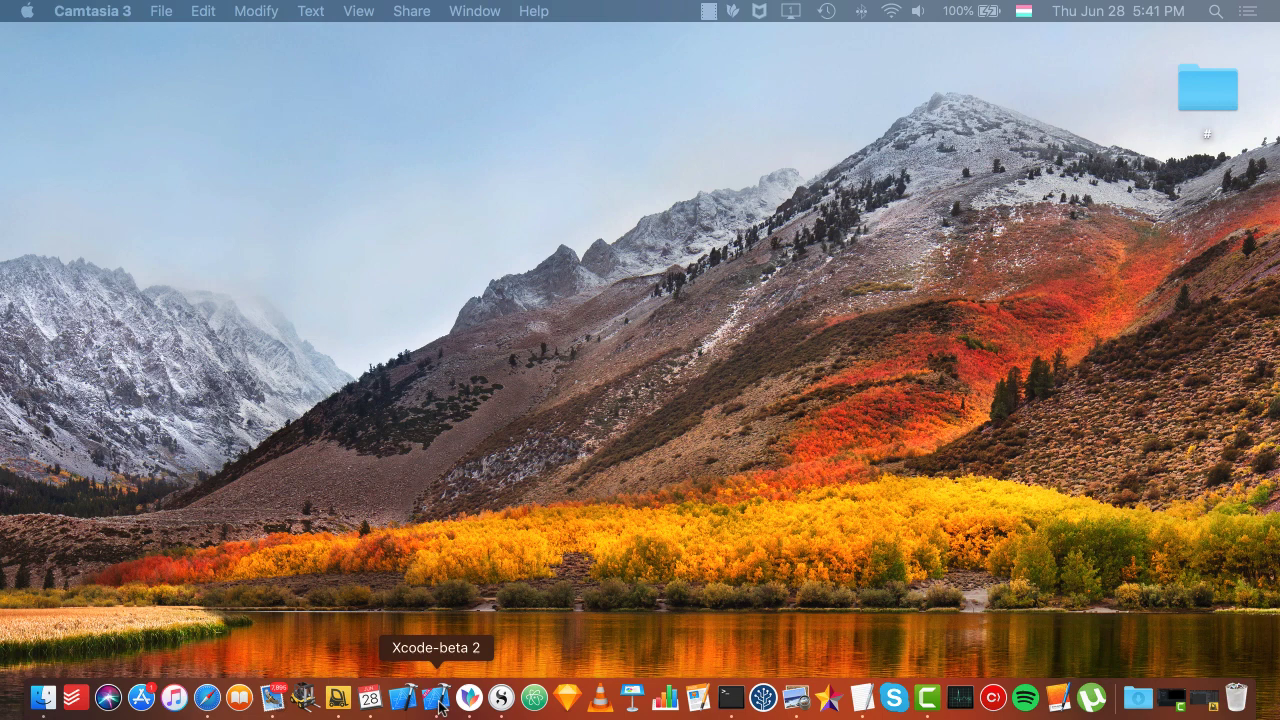
# Launch the Xcode beta app from the desktop.
pyautogui.click(436, 696)
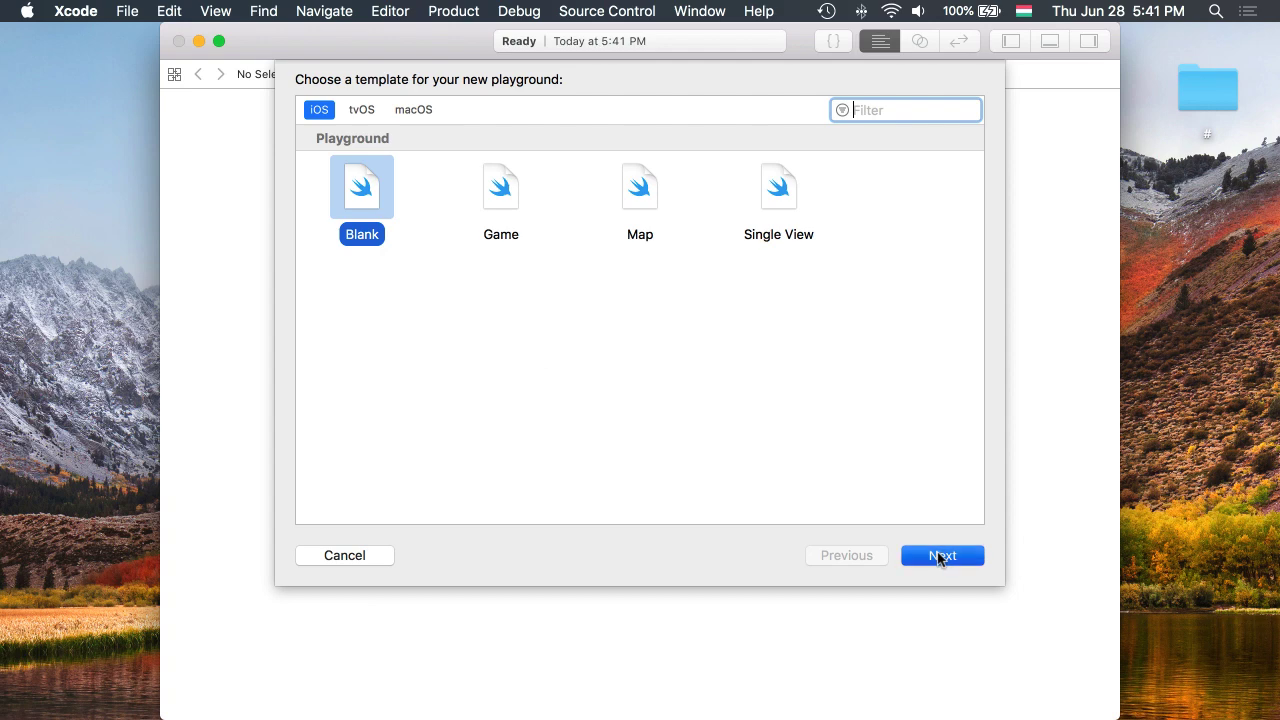
# Create a blank iOS playground named nlp-demo.
pyautogui.click(940, 556)
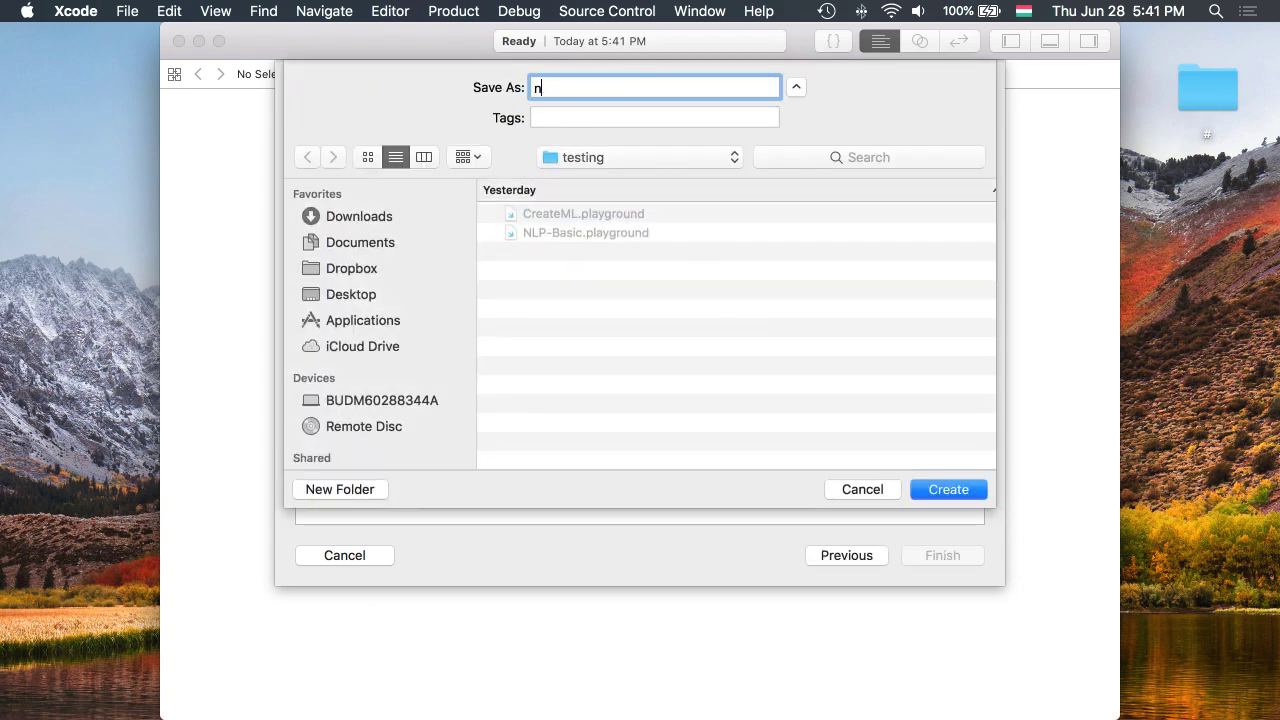
pyautogui.write('lp-demo')
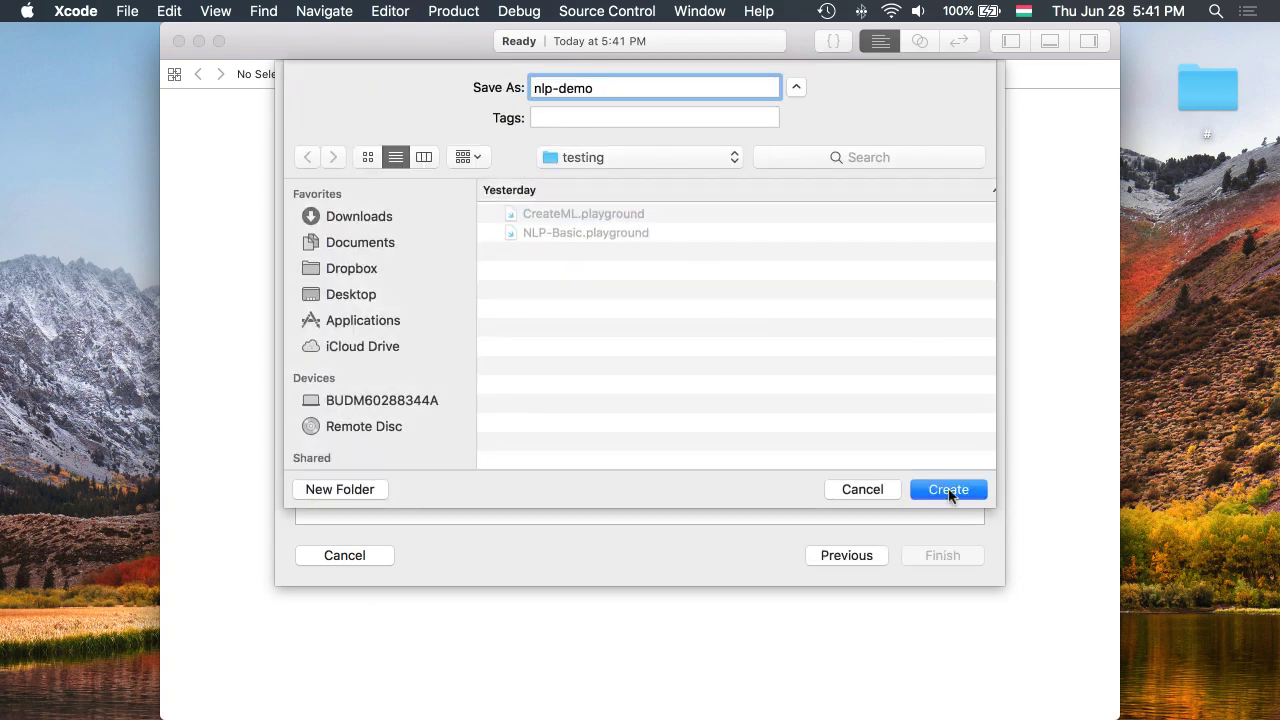
pyautogui.click(948, 488)
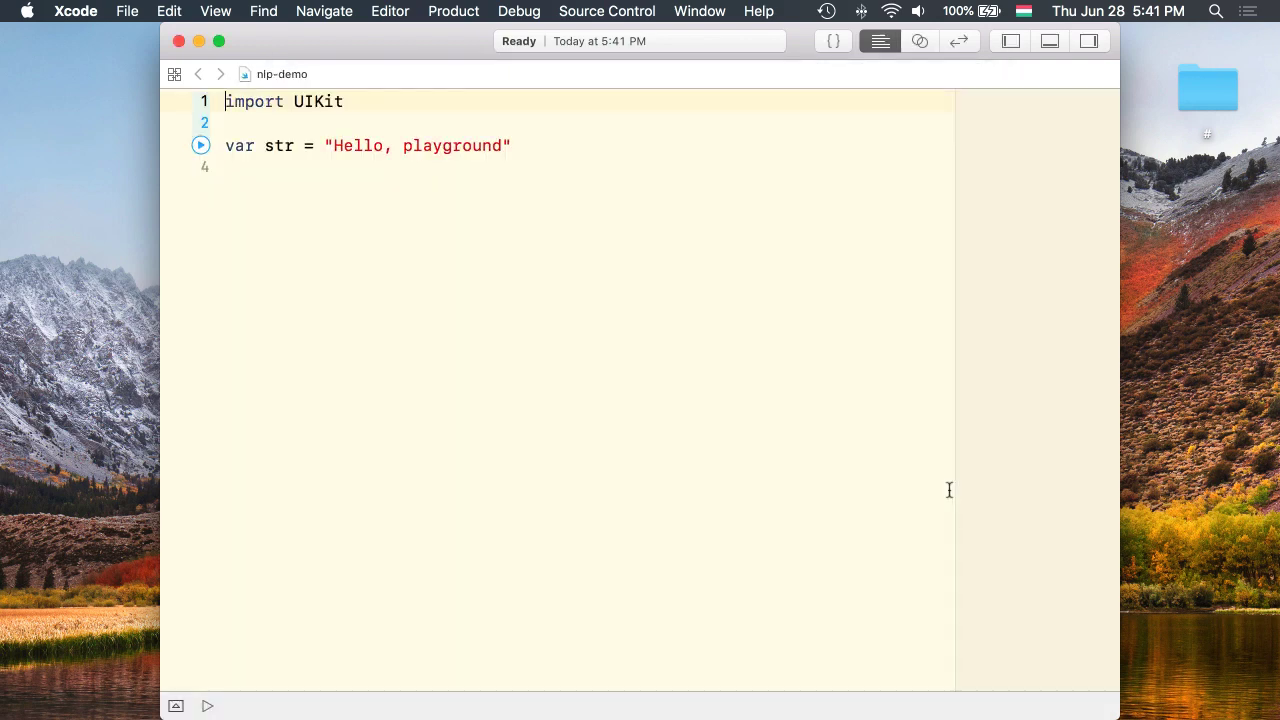
# Replace the starter code with import NaturalLanguage and let tagger = NLTagger(tagSchemes: [.lexicalClass]).
pyautogui.click(208, 706)
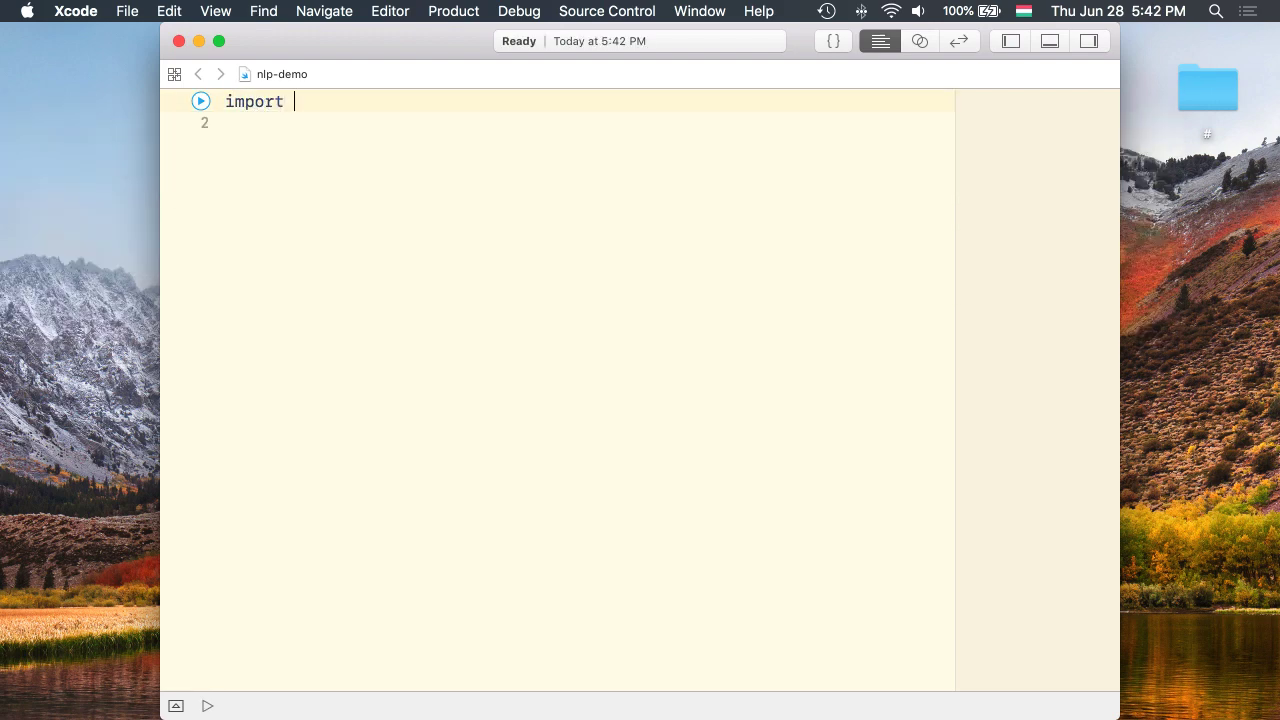
pyautogui.write('NaturalLanguage')
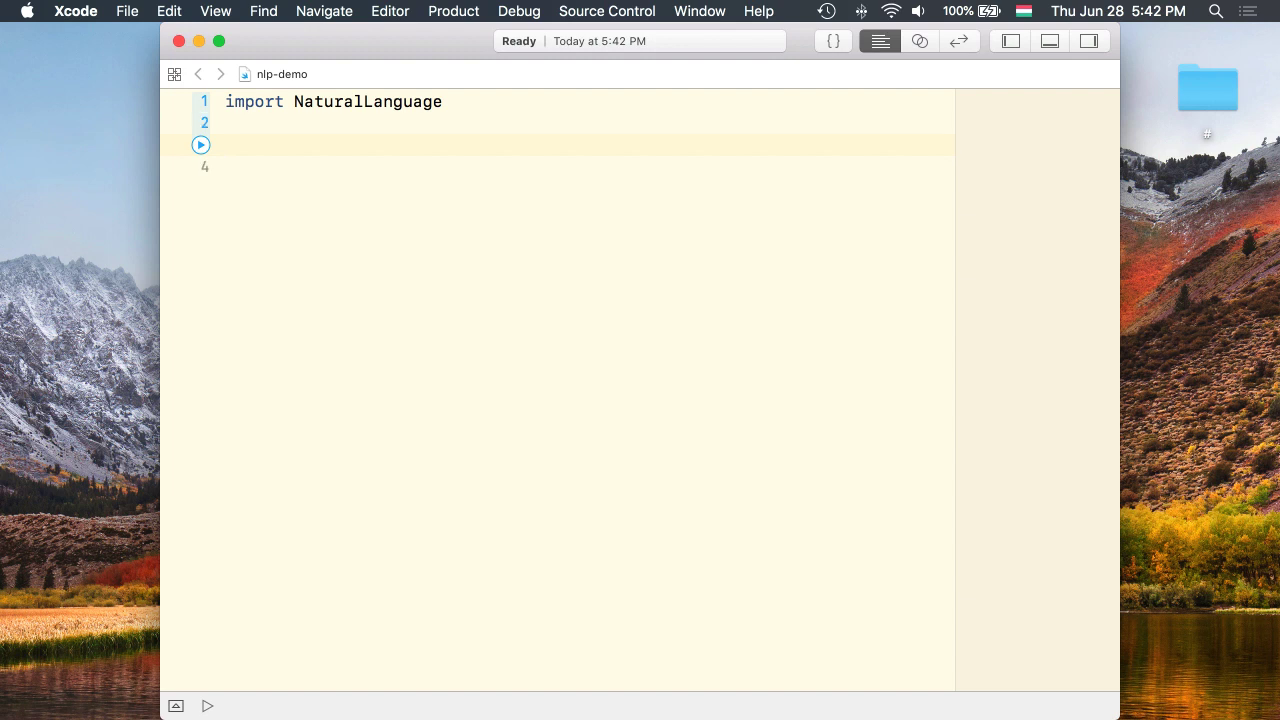
pyautogui.write('let tagger')
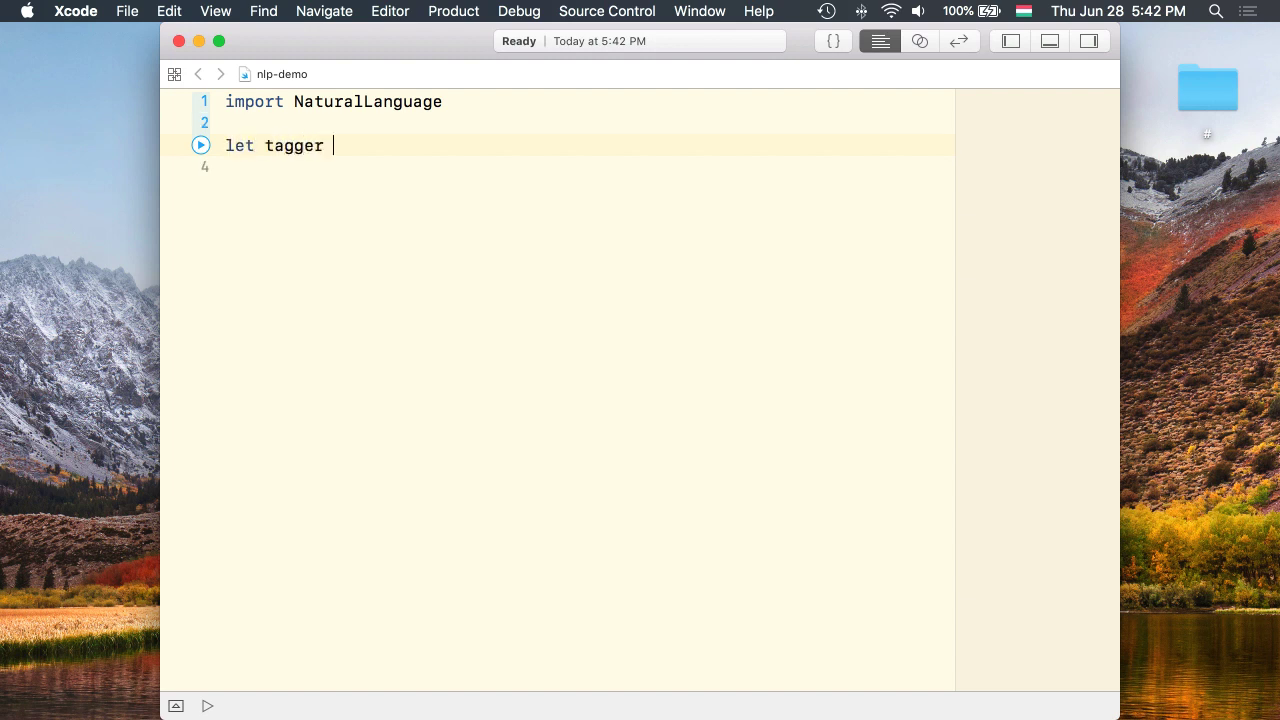
pyautogui.write('=')
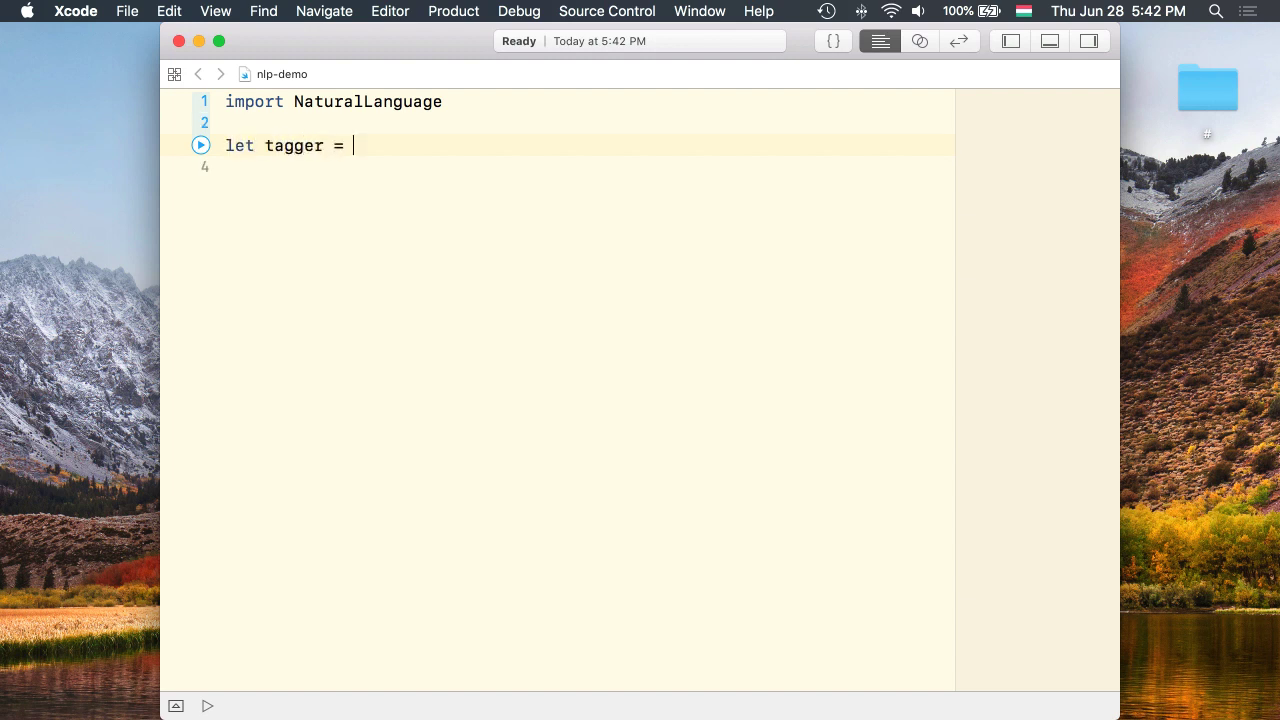
pyautogui.write('NLTagger(tagSchemes: [NLTagScheme')
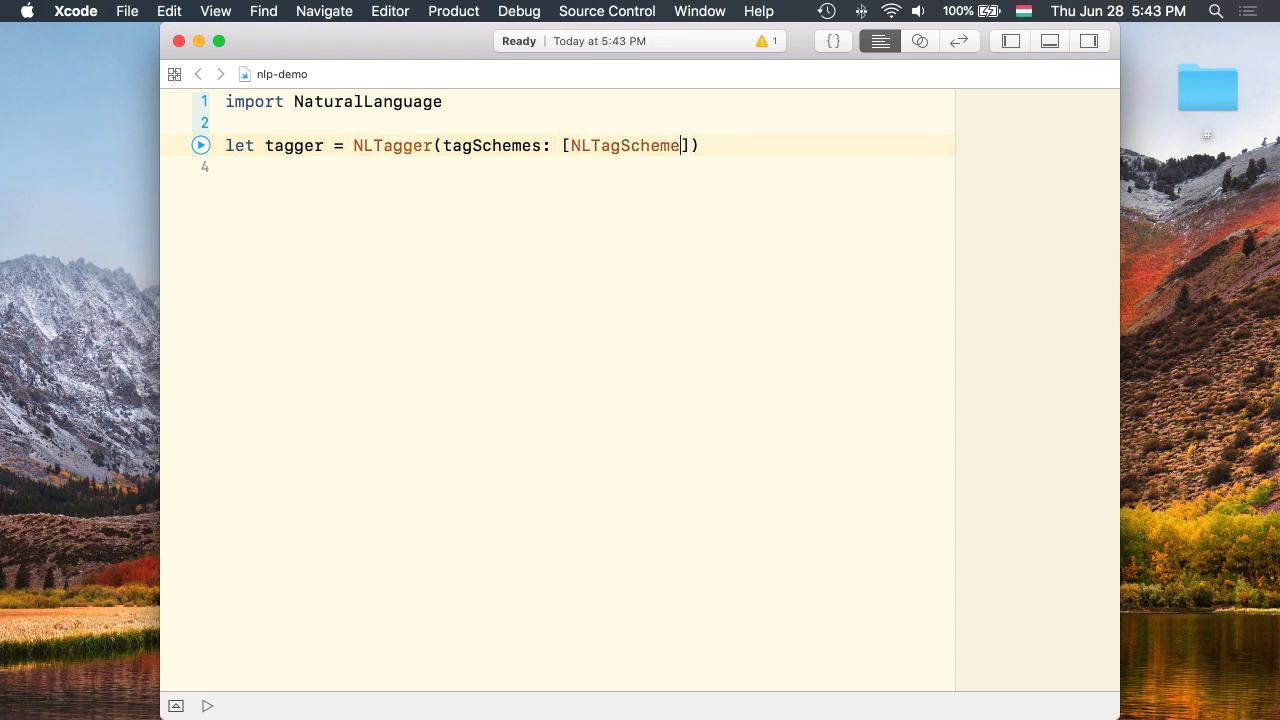
pyautogui.write('.lexicalClass')
pyautogui.write('if #available')
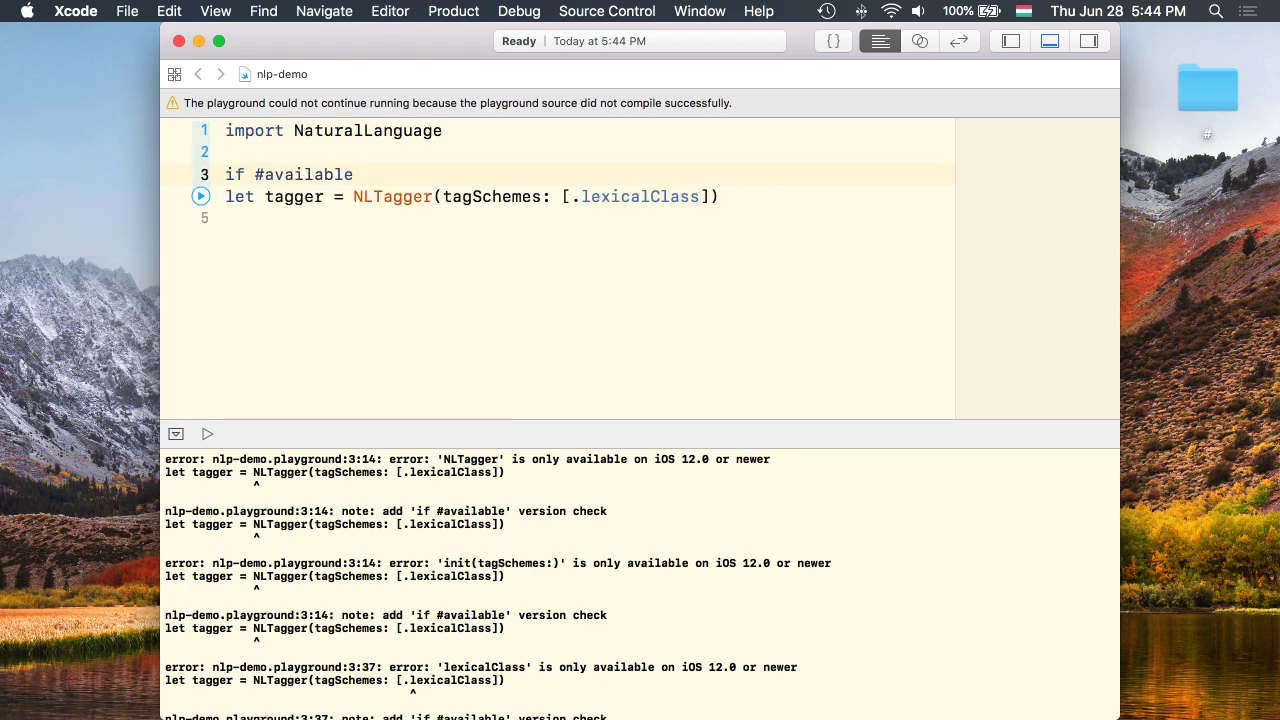
# Wrap the tagger declaration in if #available(iOS 12.0, *) { } so the playground compiles.
pyautogui.write('(iOS 12.0)')
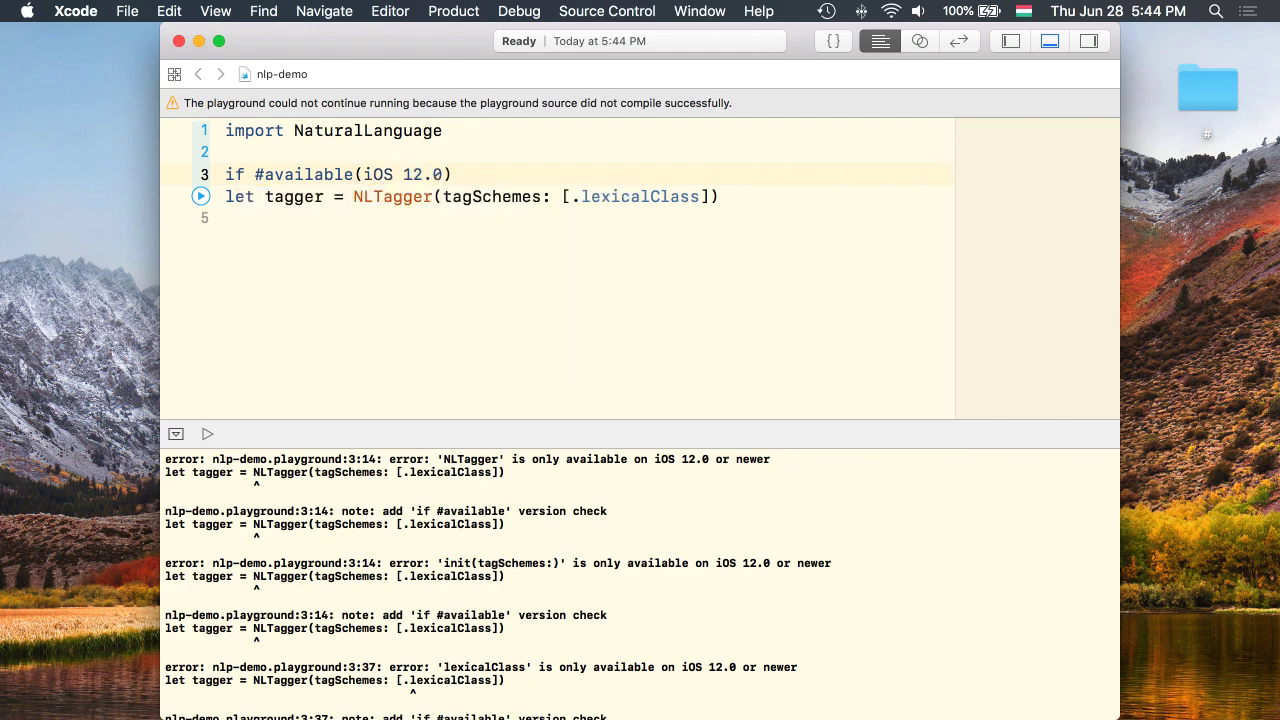
pyautogui.write(', *) {')
pyautogui.click(590, 218)
pyautogui.write('}')
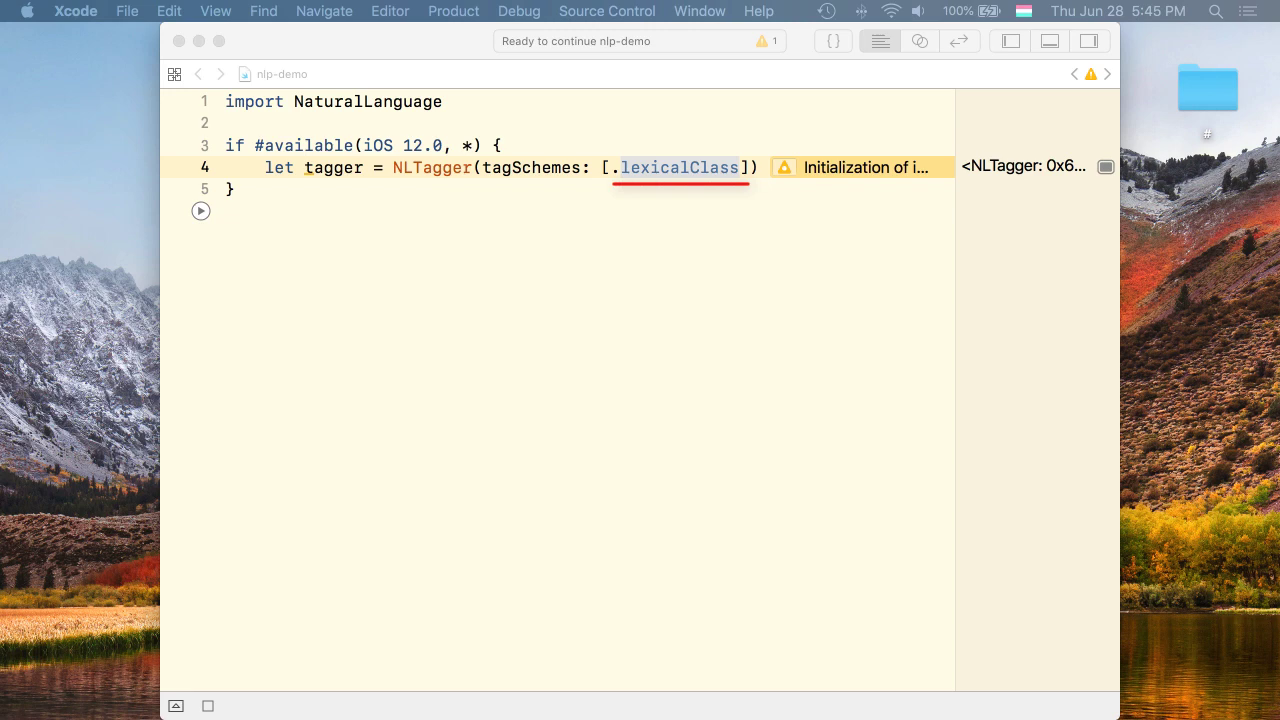
# Define let text = "Silence is a source of great strength" and assign tagger.string = text.
pyautogui.write('let text = "')
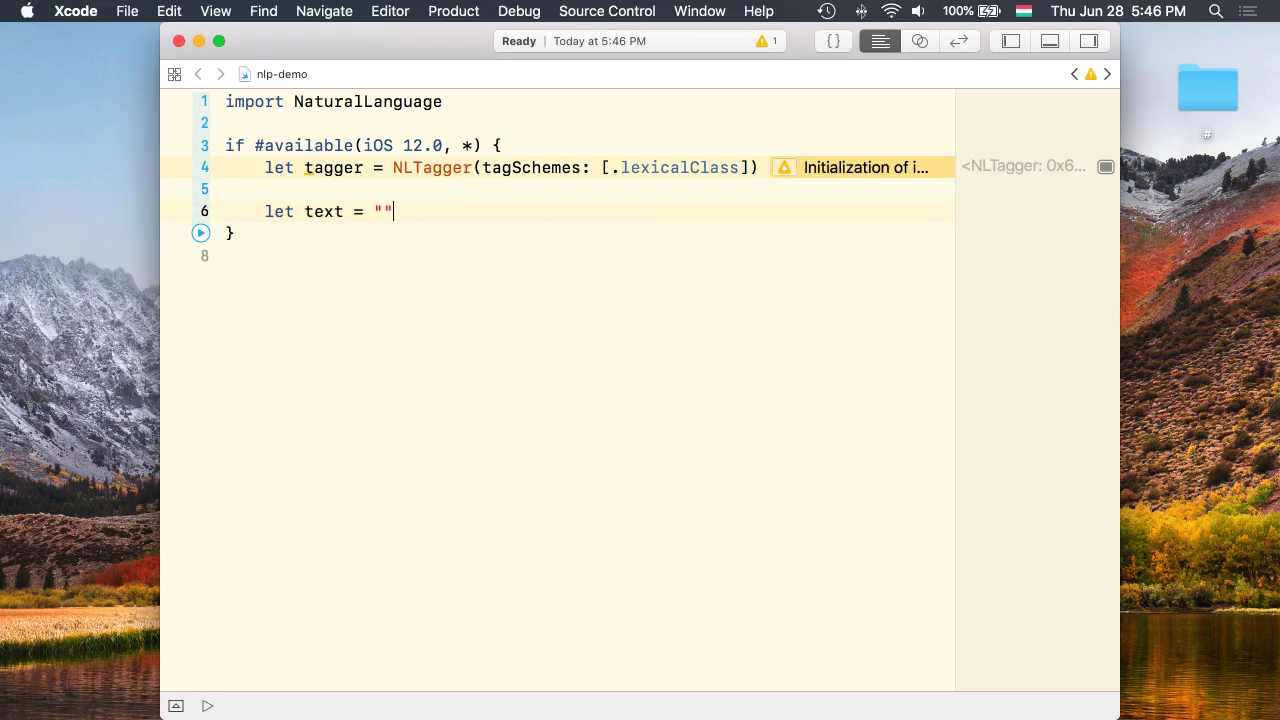
pyautogui.write('Silence is a')
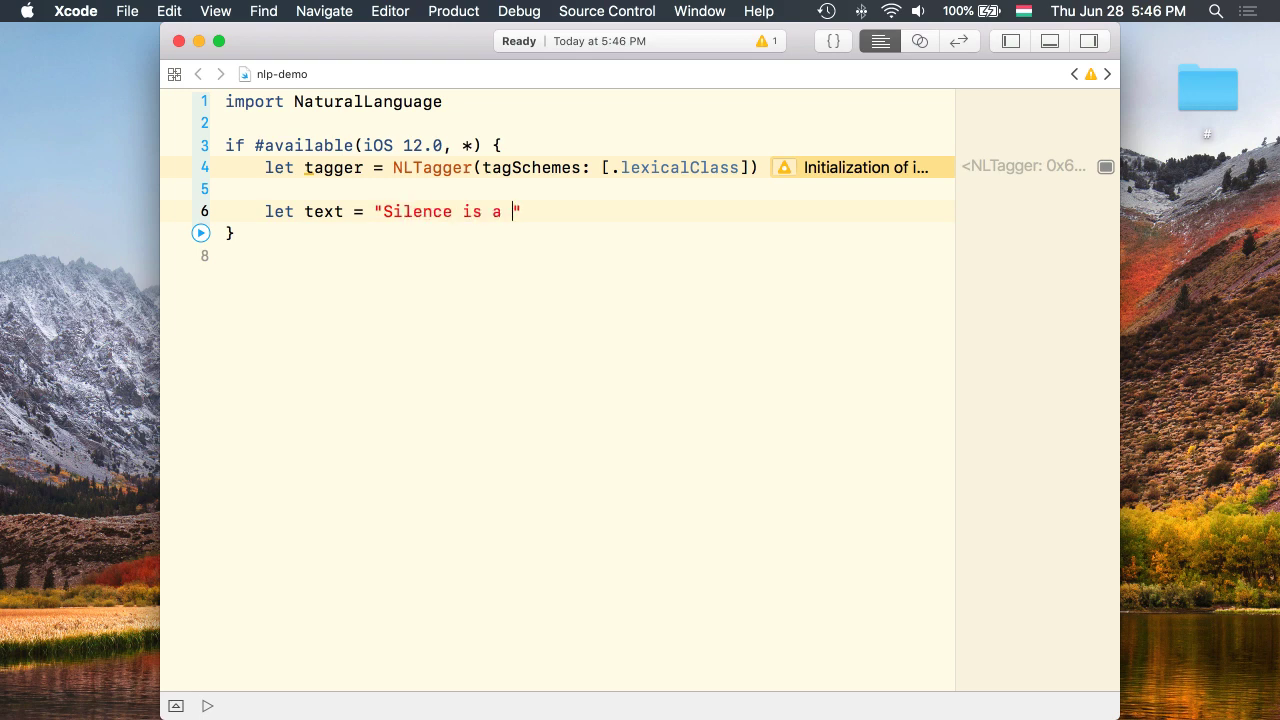
pyautogui.write('source of great st')
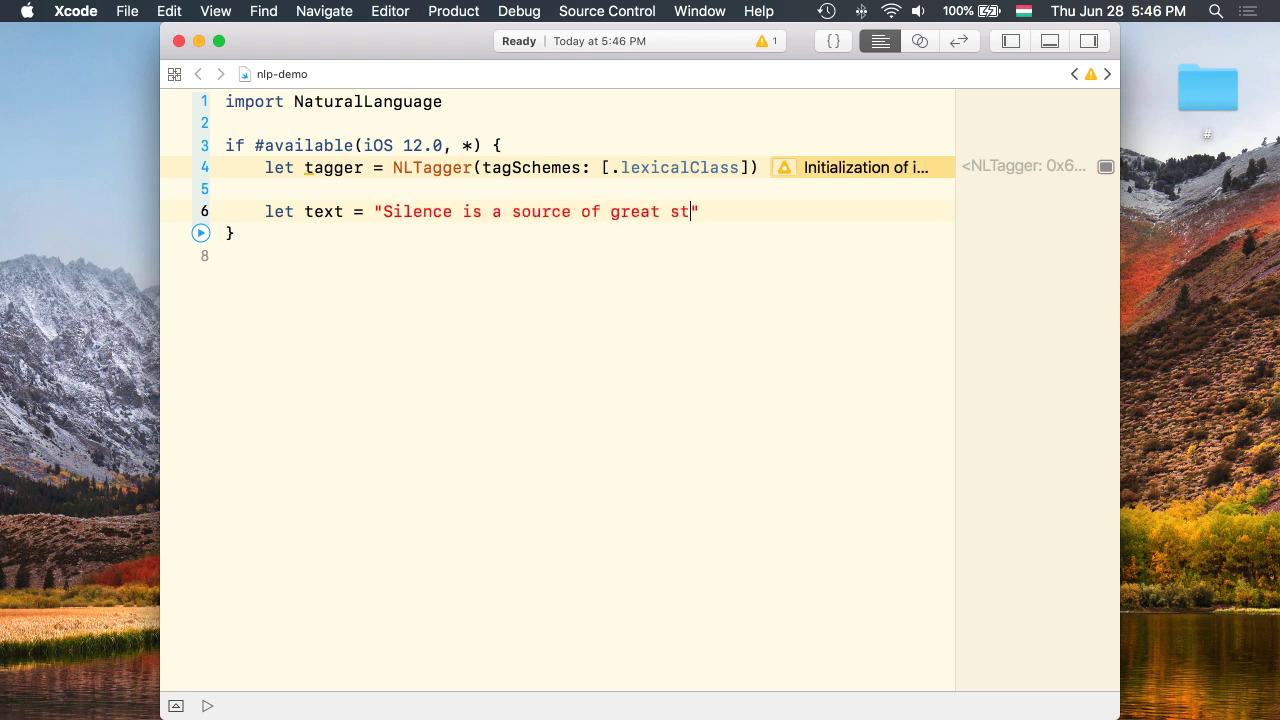
pyautogui.write('rength"')
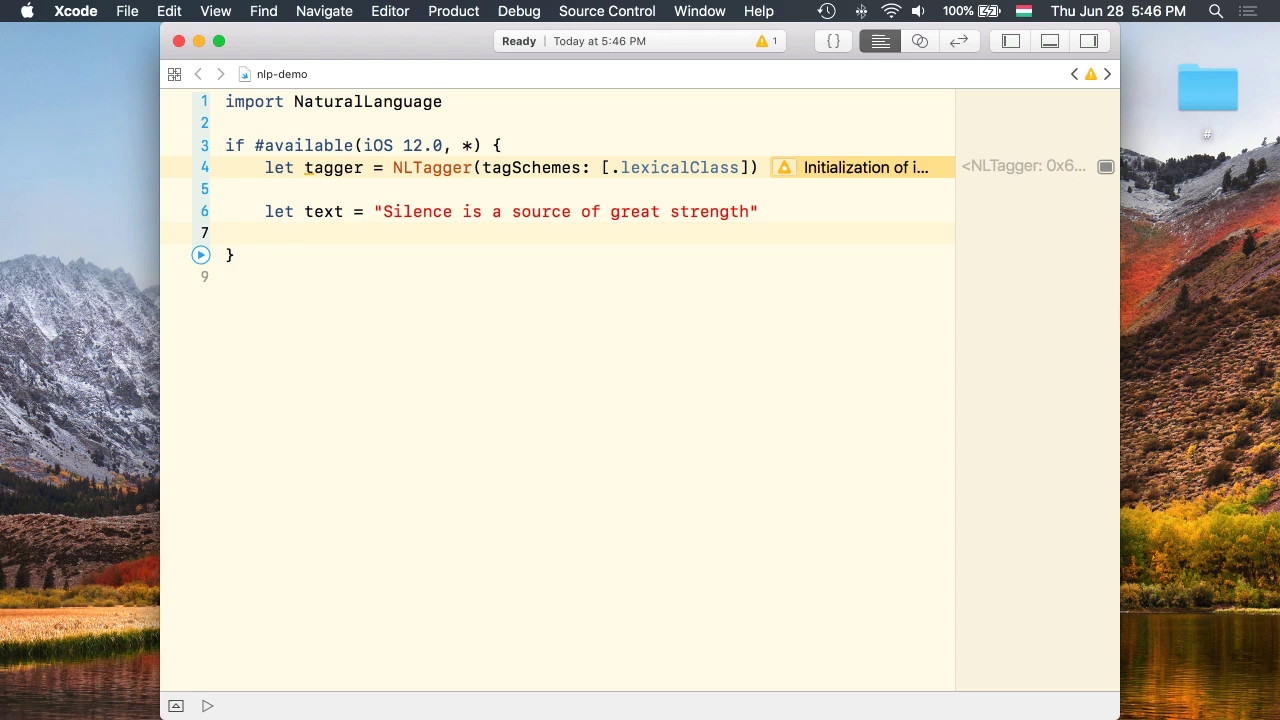
pyautogui.write('tagger.string = tex')
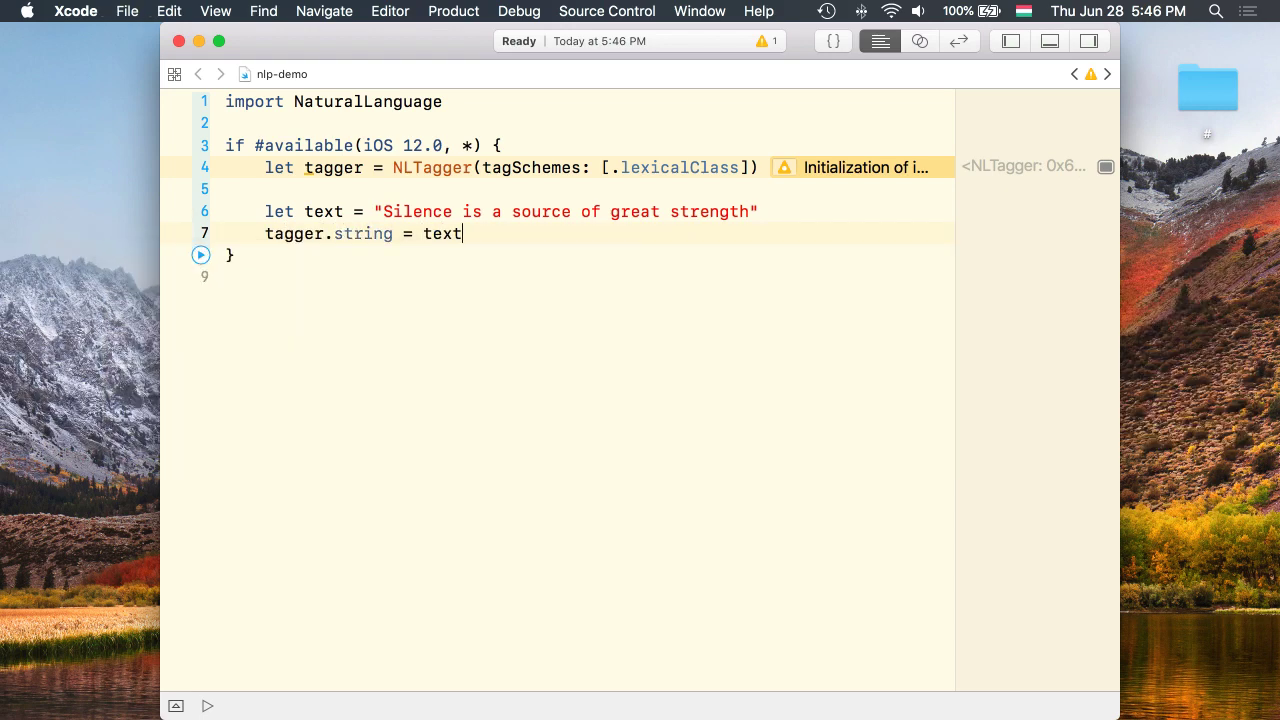
pyautogui.write('tagger')
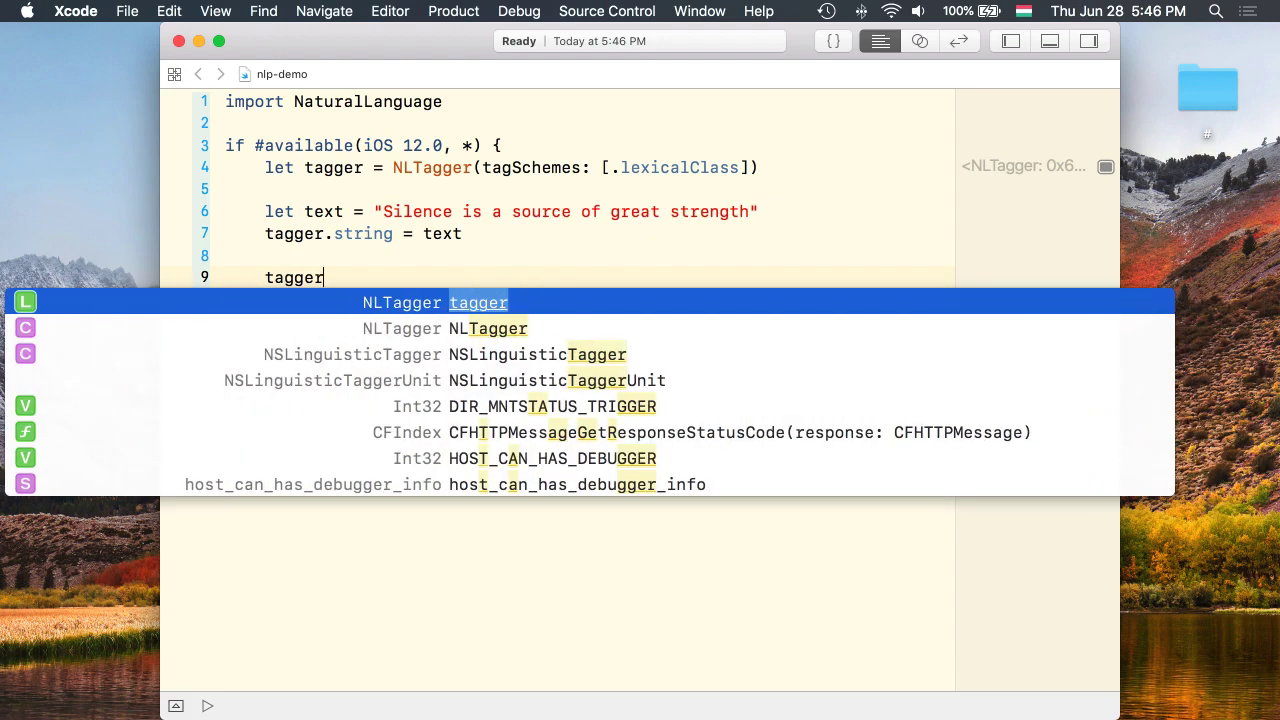
# Call tagger.enumerateTags over text.startIndex..<text.endIndex with unit .word.
pyautogui.write('.enumerateTags')
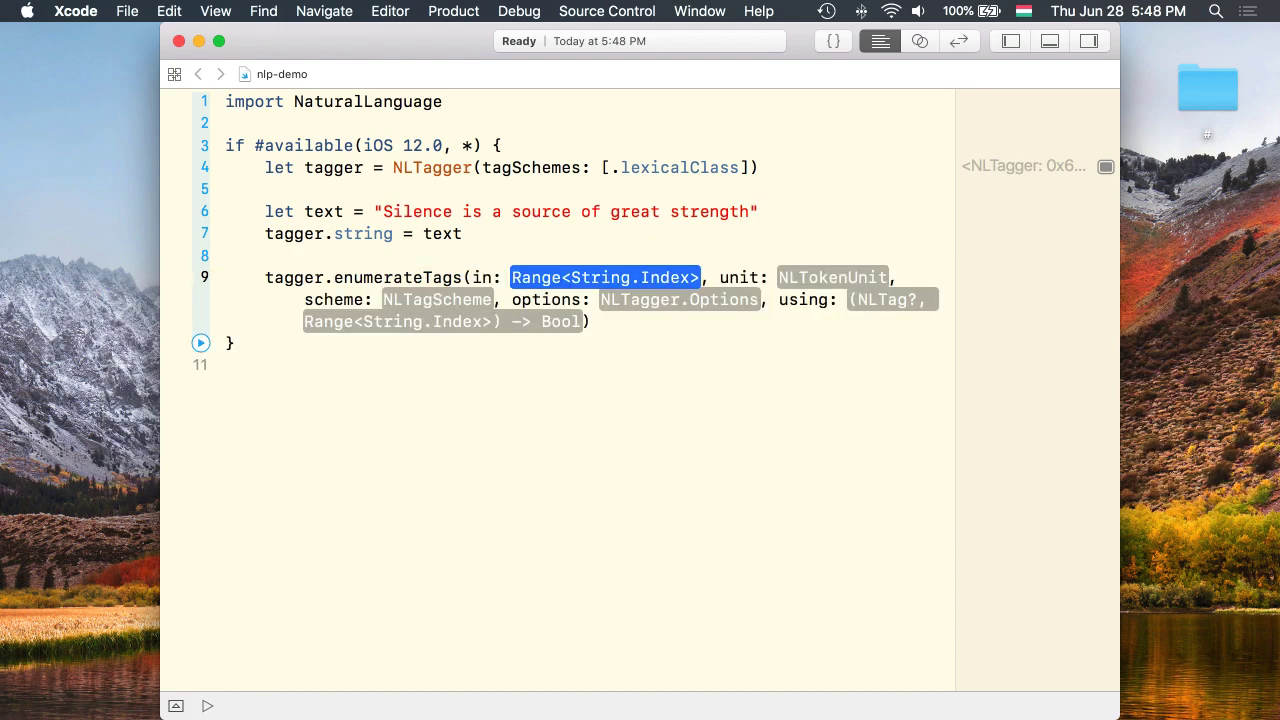
pyautogui.write('text.st')
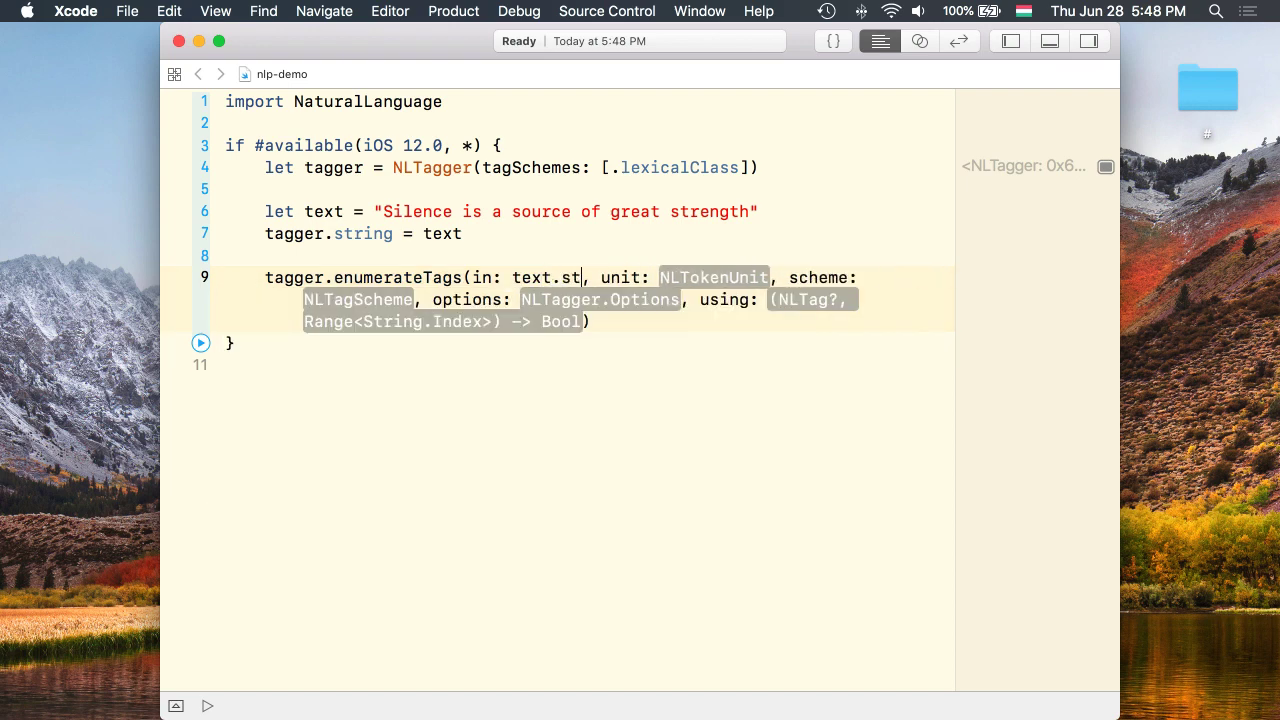
pyautogui.write('artIndex..<text.')
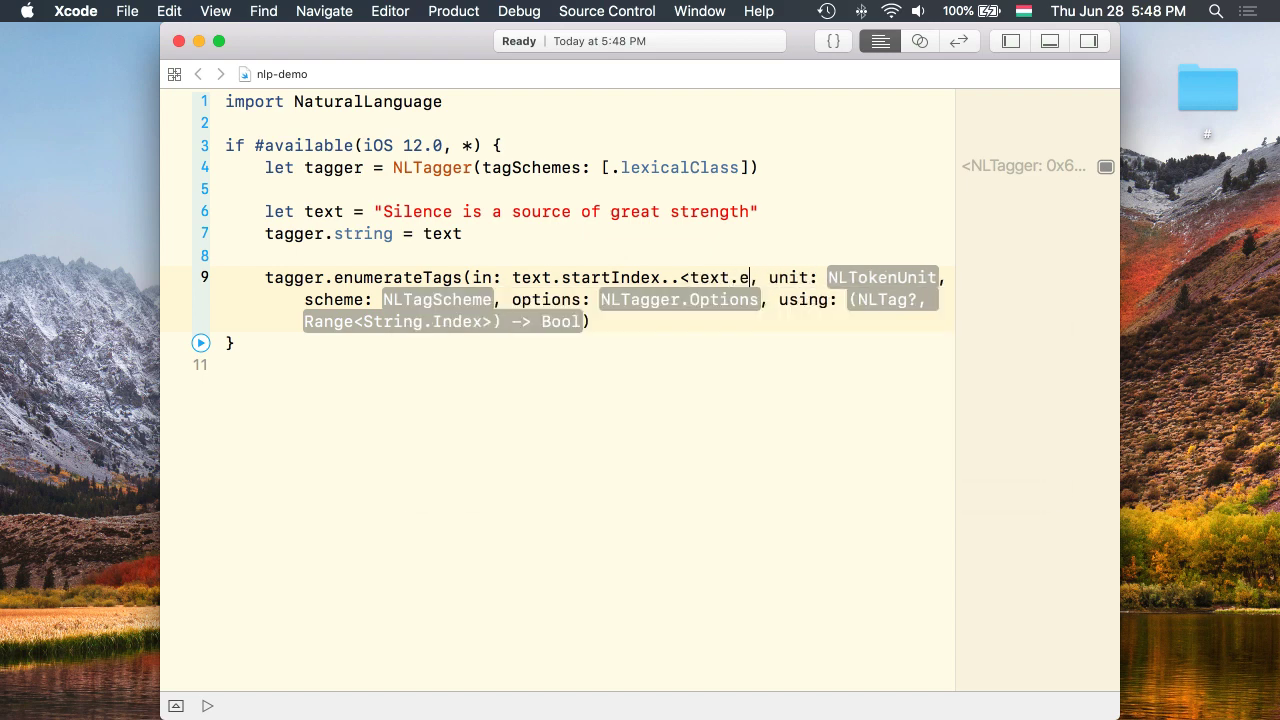
pyautogui.write('endIndex')
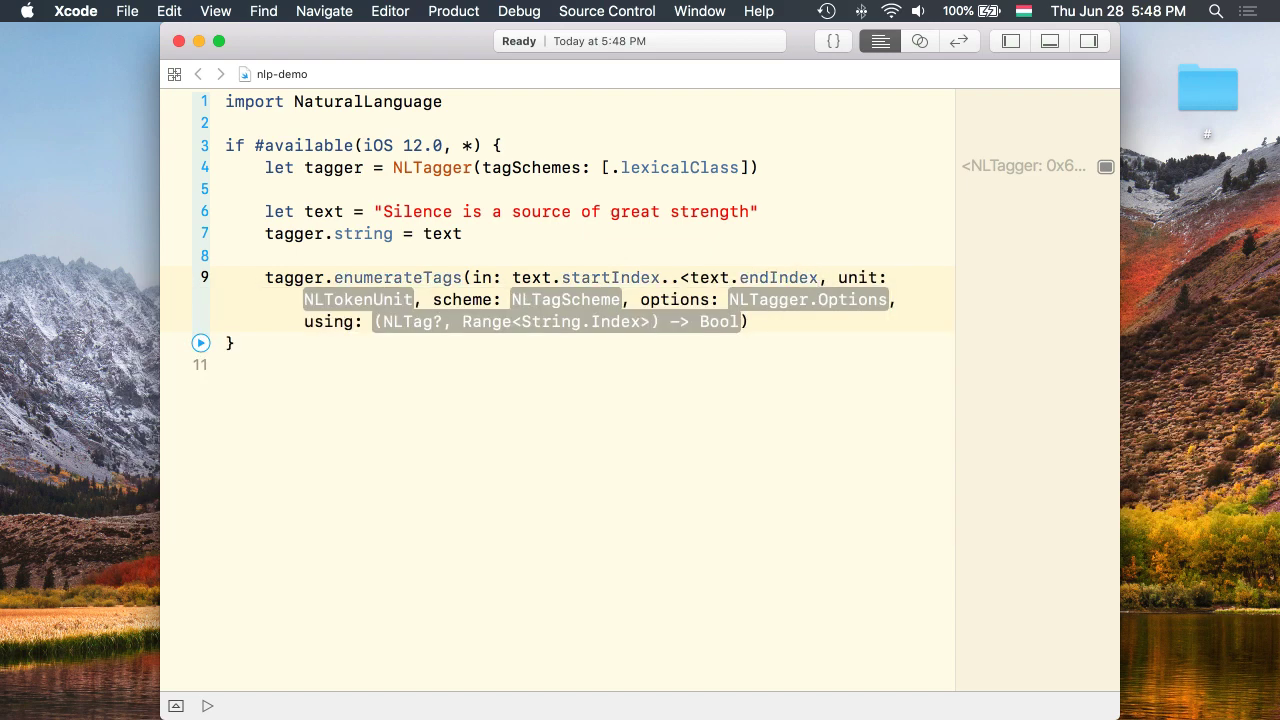
pyautogui.write('.word')
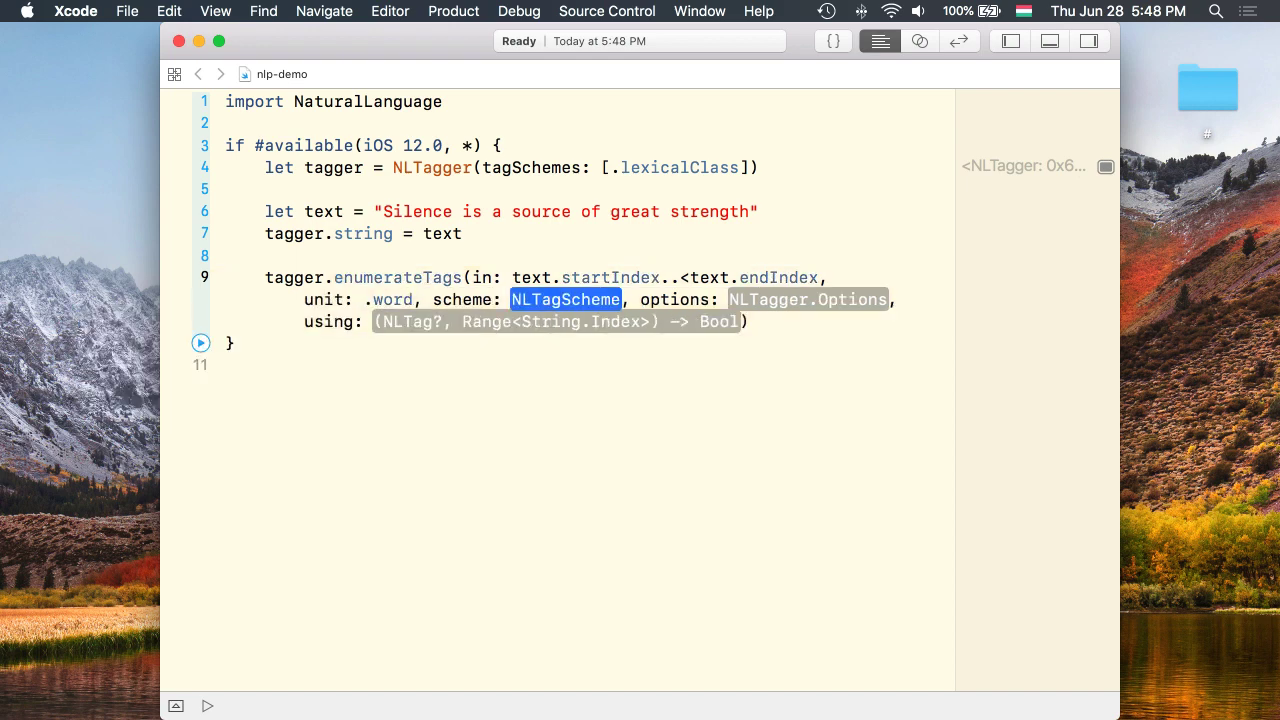
# Set scheme .lexicalClass, options [.omitPunctuation, .omitWhitespace] and an empty (tag, range) closure.
pyautogui.write('.lexicalClass')
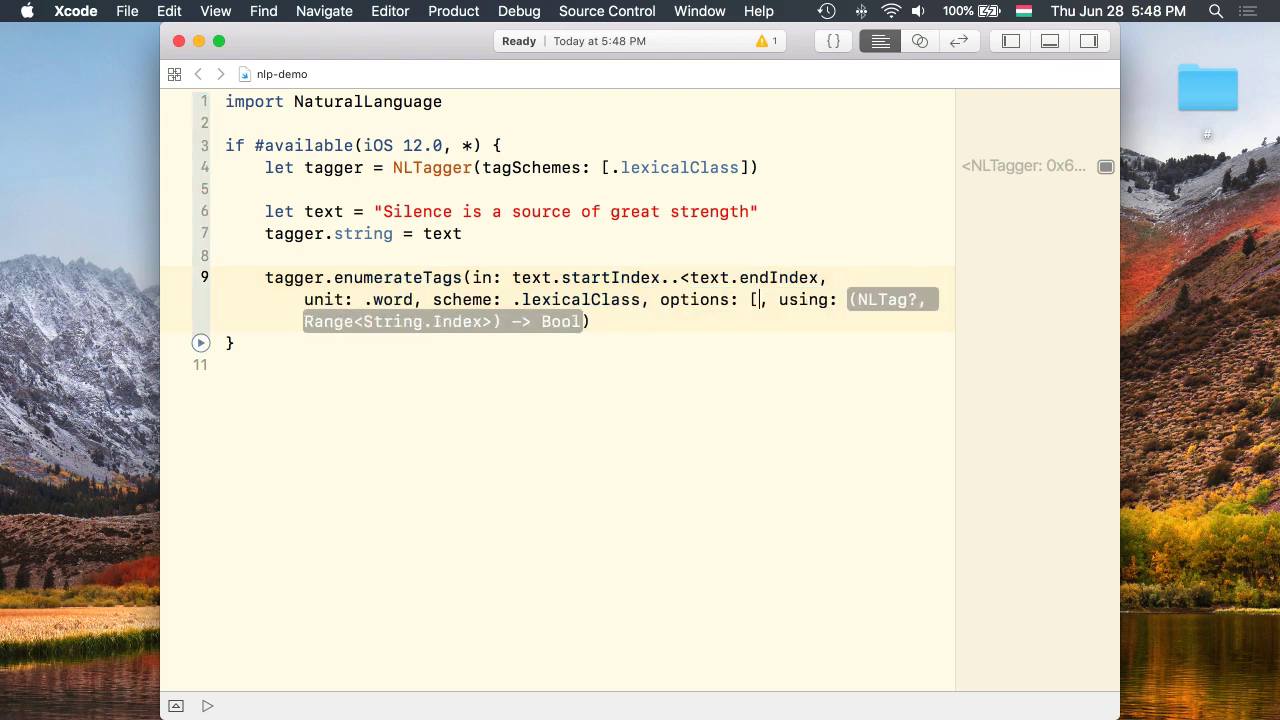
pyautogui.write('.omitPunctuation,')
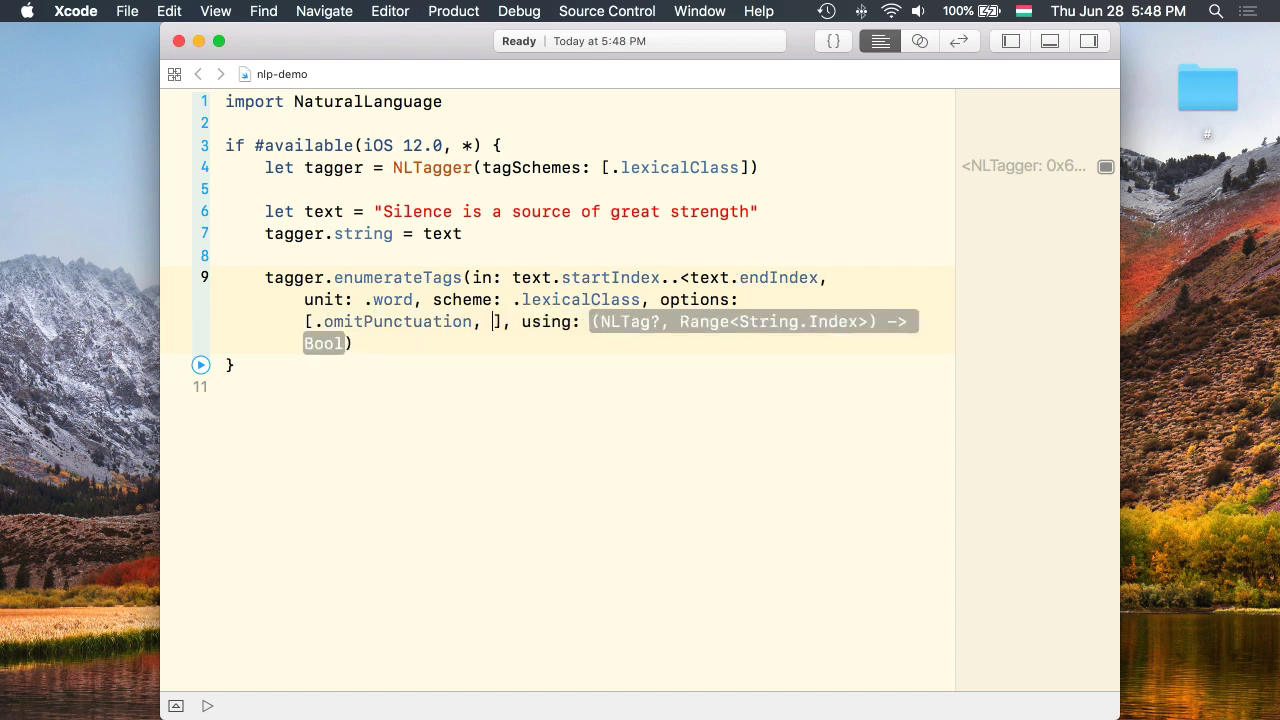
pyautogui.write('.omitWhitespace')
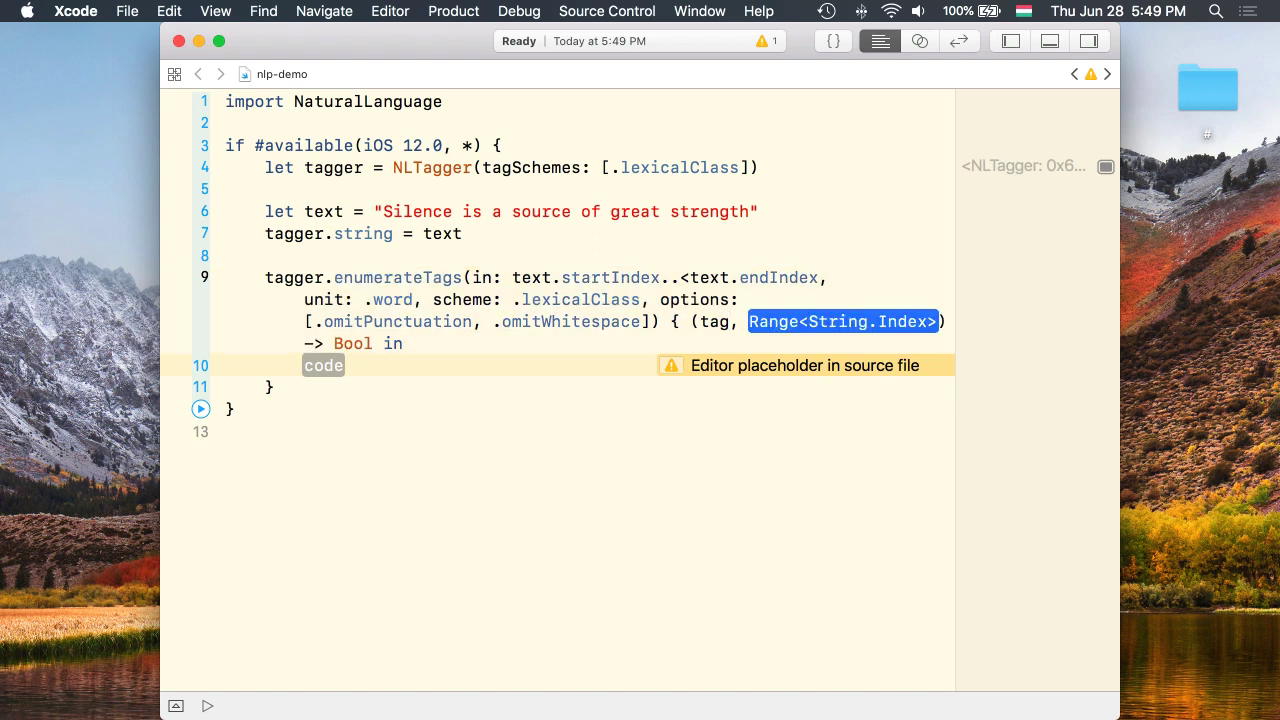
pyautogui.write('range')
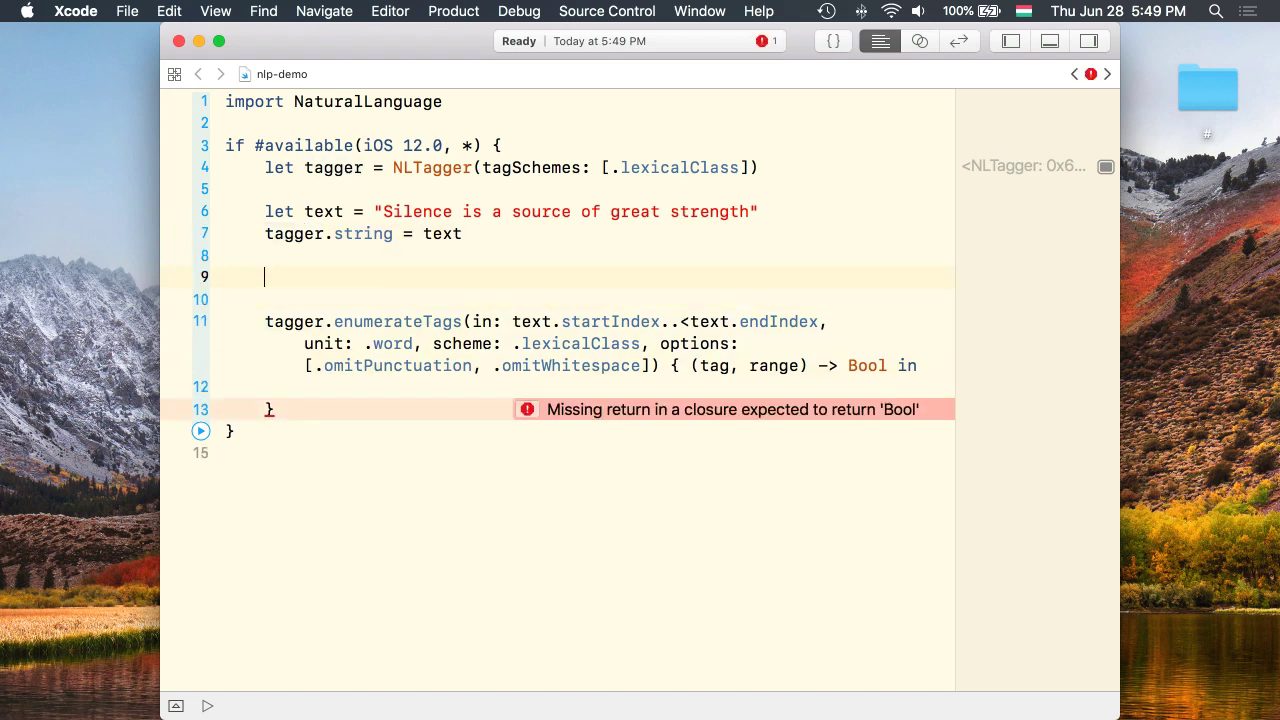
# Declare var result = "" and start if let lexicalTag = tag appending text[range] to result.
pyautogui.write('var resu')
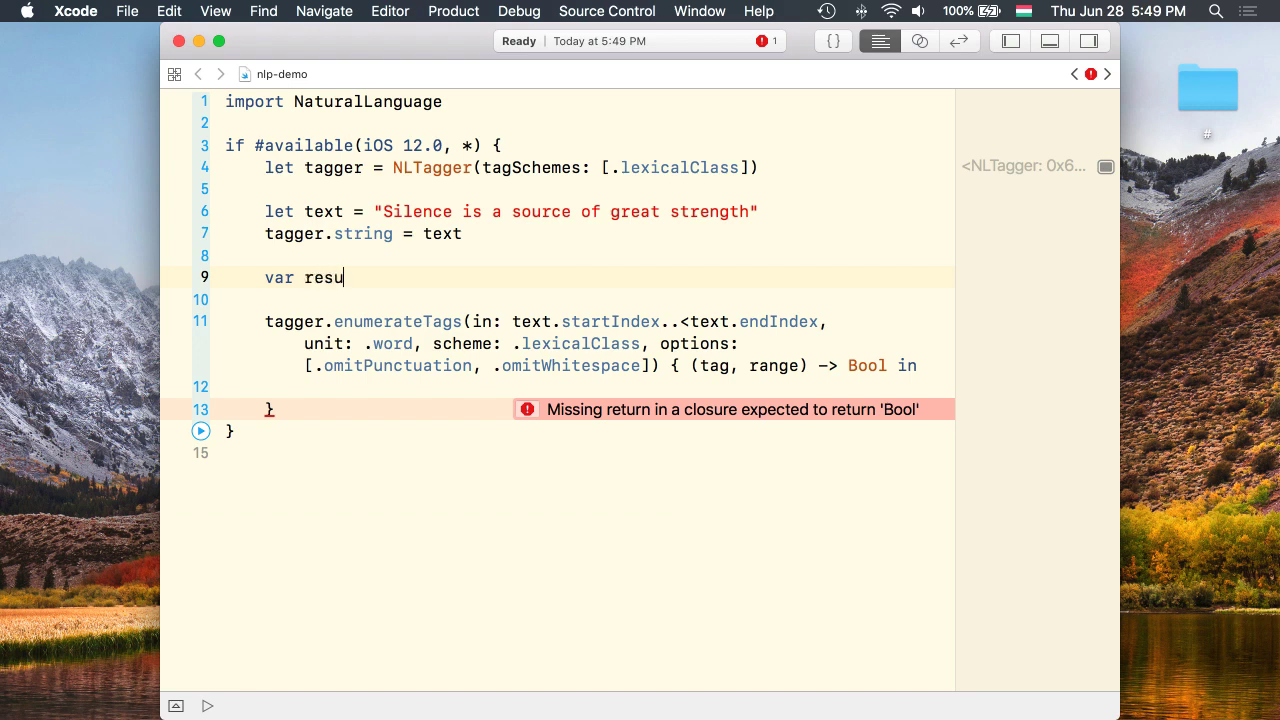
pyautogui.write('lt = ""')
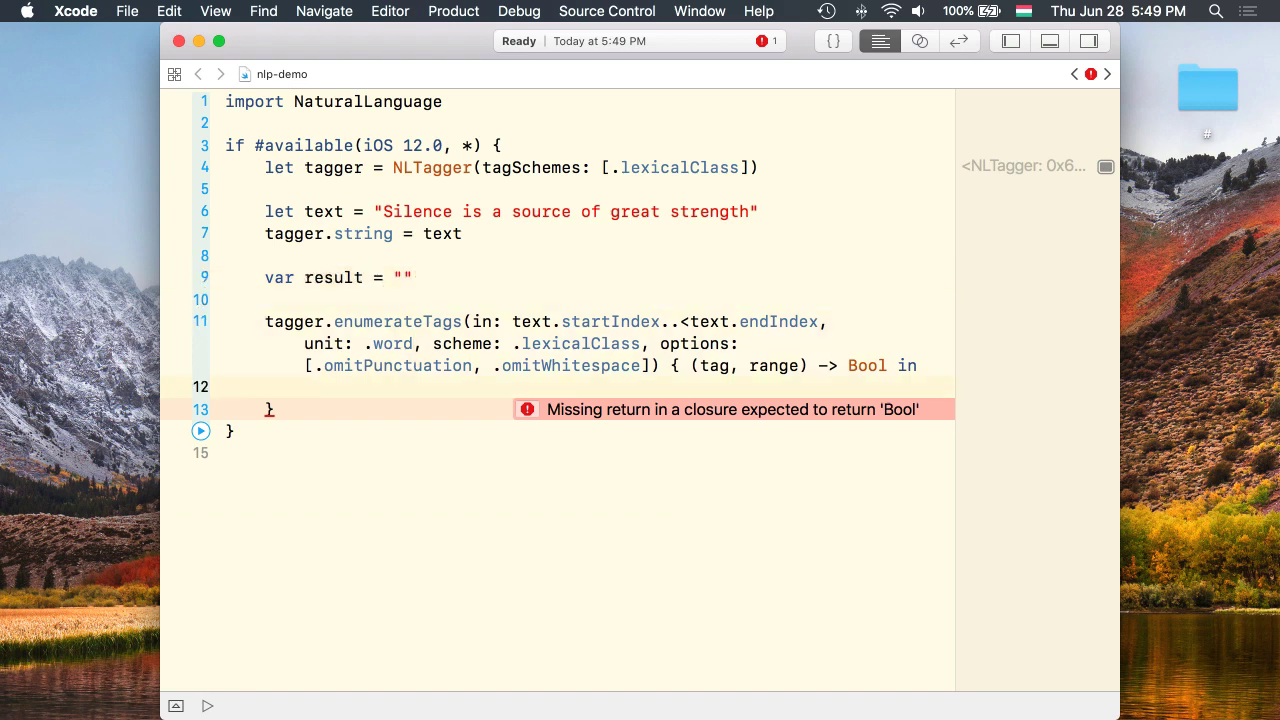
pyautogui.write('if let l')
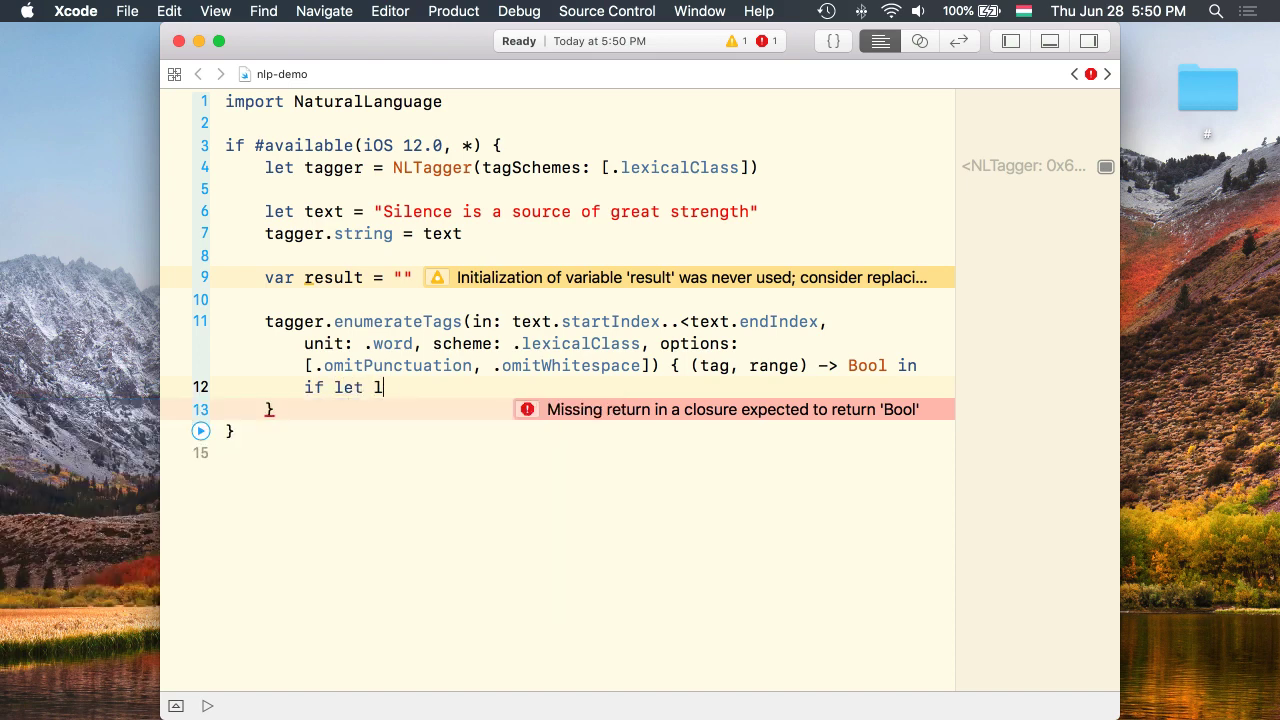
pyautogui.write('exicalTag =')
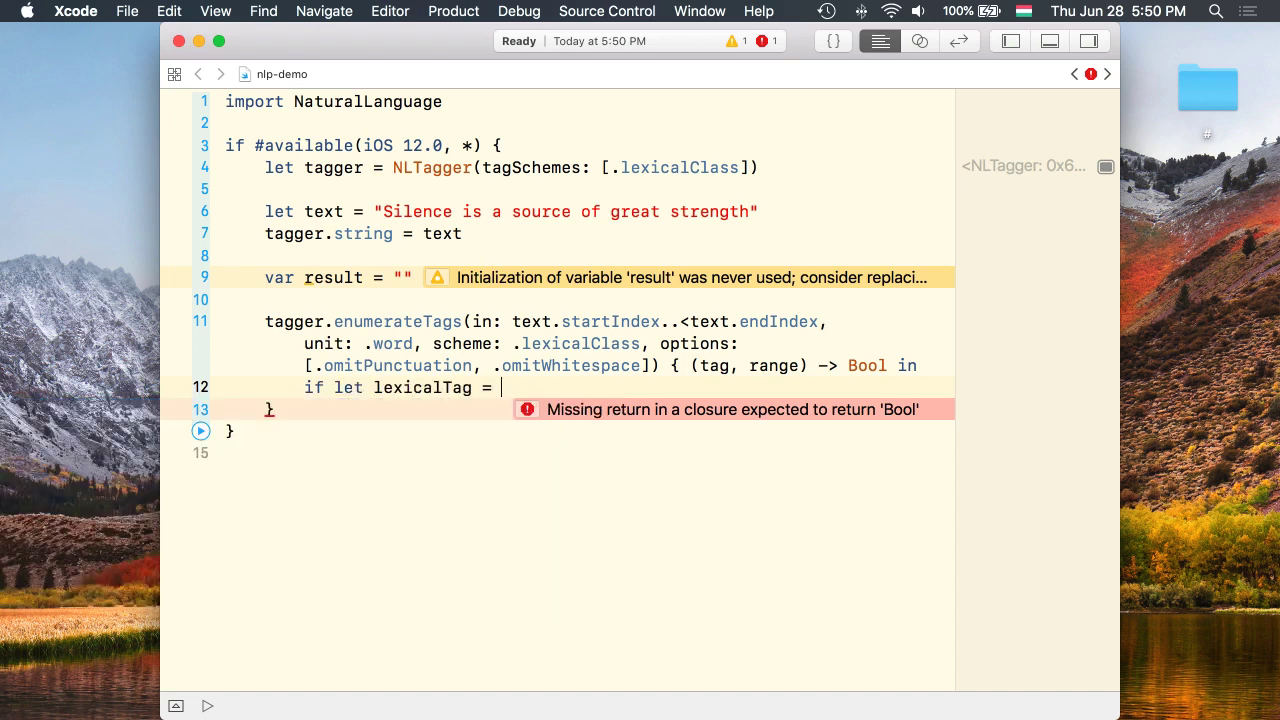
pyautogui.write('tag {')
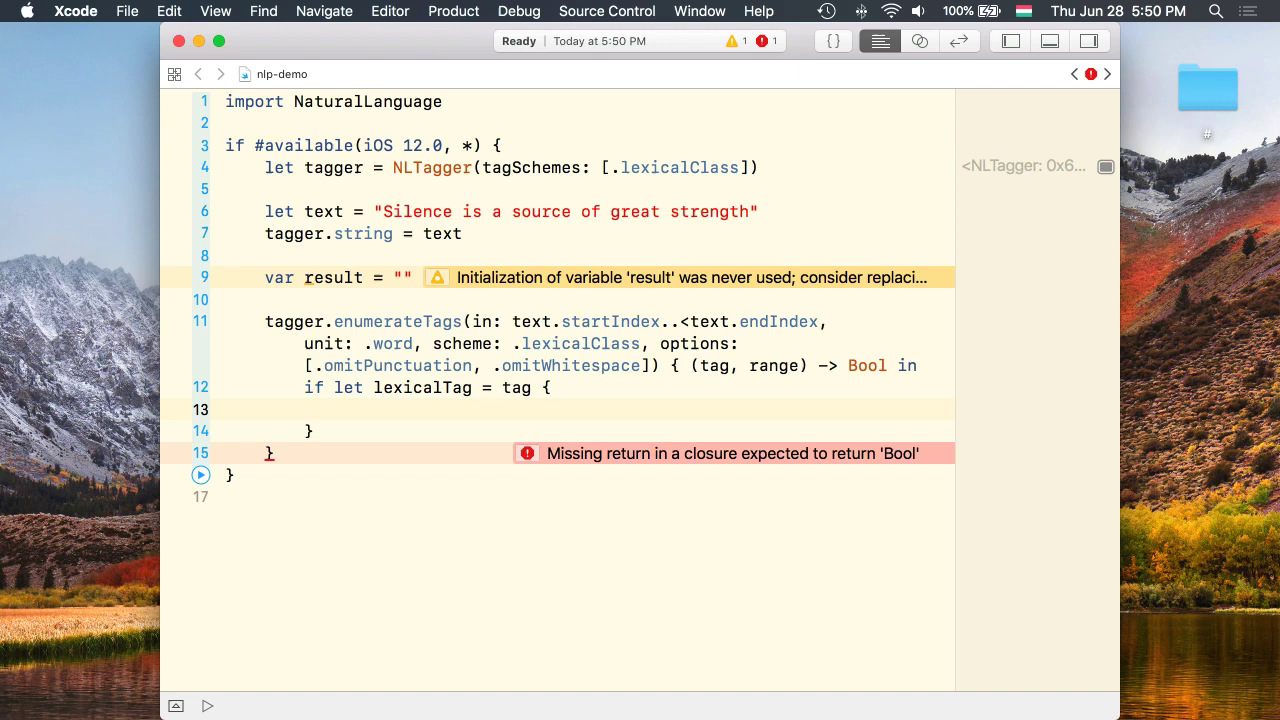
pyautogui.write('result')
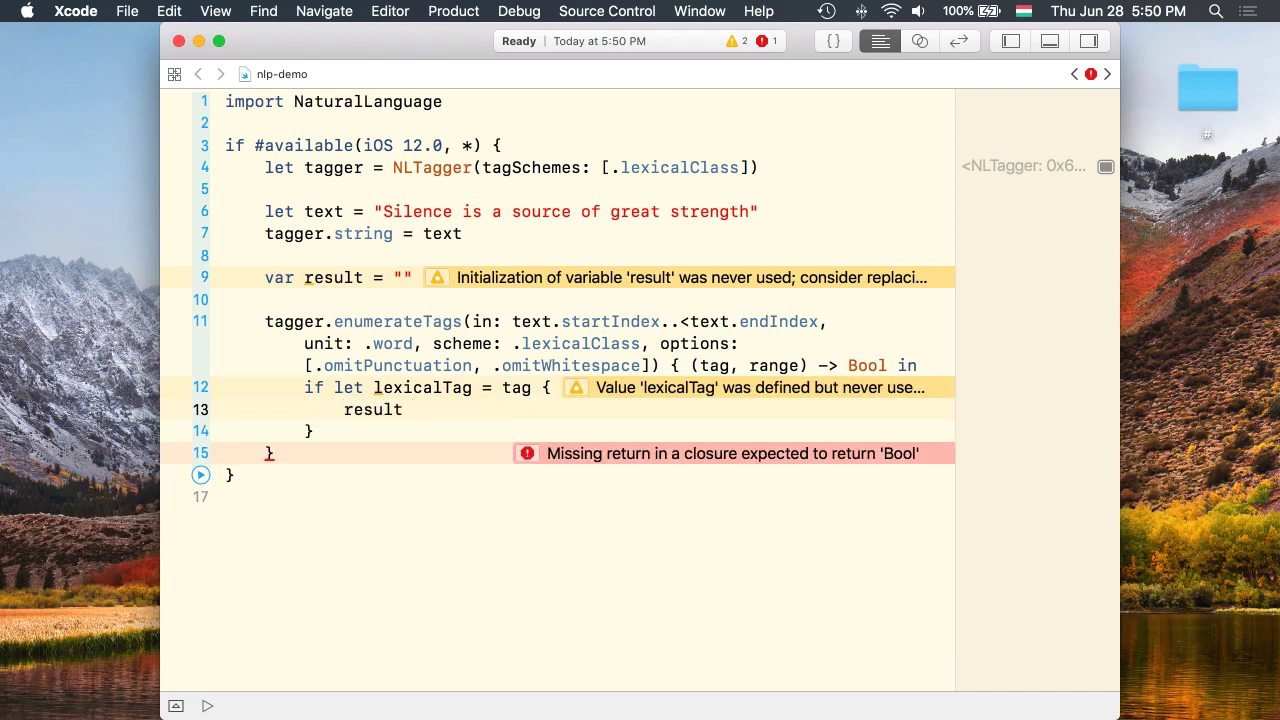
pyautogui.write('+= text[range')
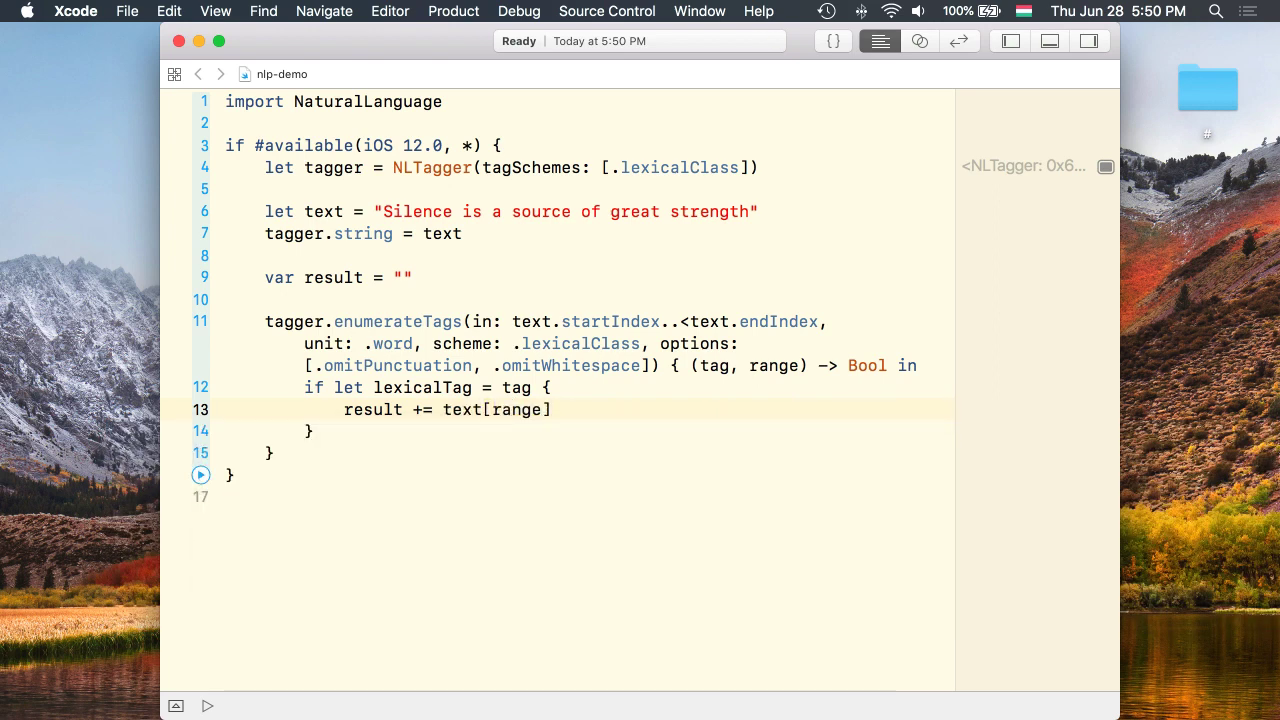
# Append "\(lexicalTag.rawValue) ", return true from the closure, and print(result).
pyautogui.write('+ lexicalTag.')
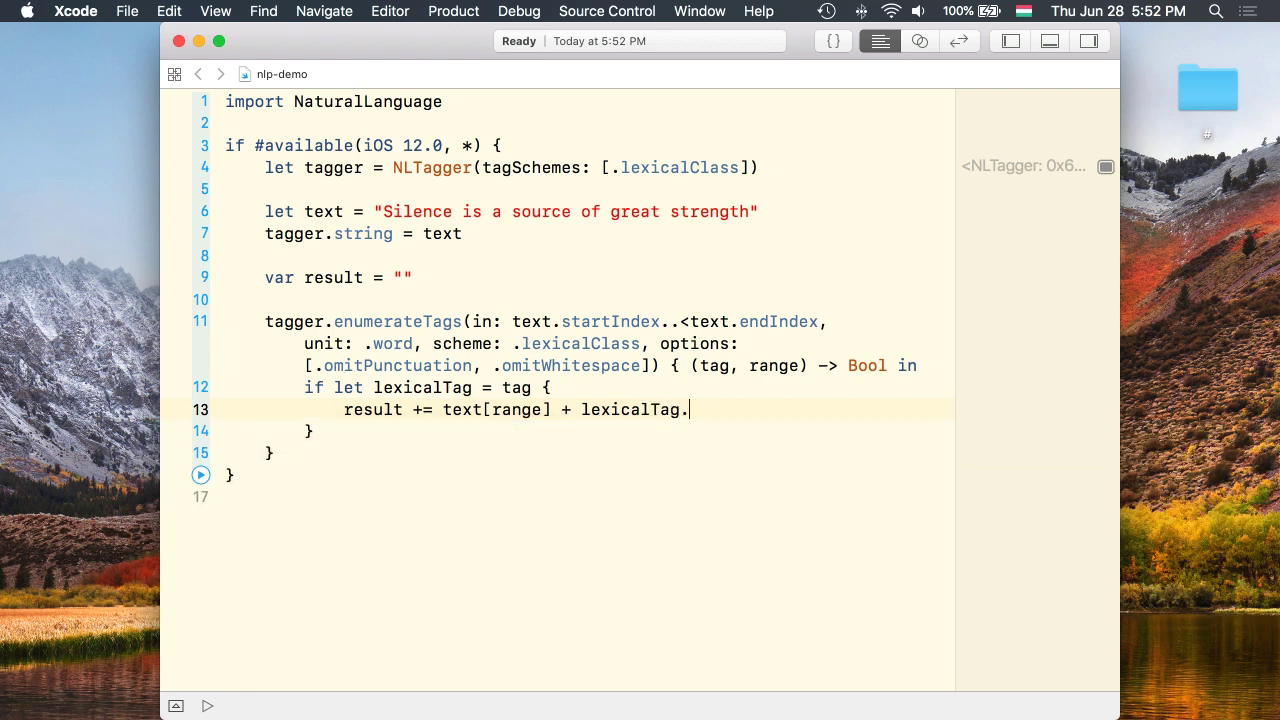
pyautogui.write('rawValue')
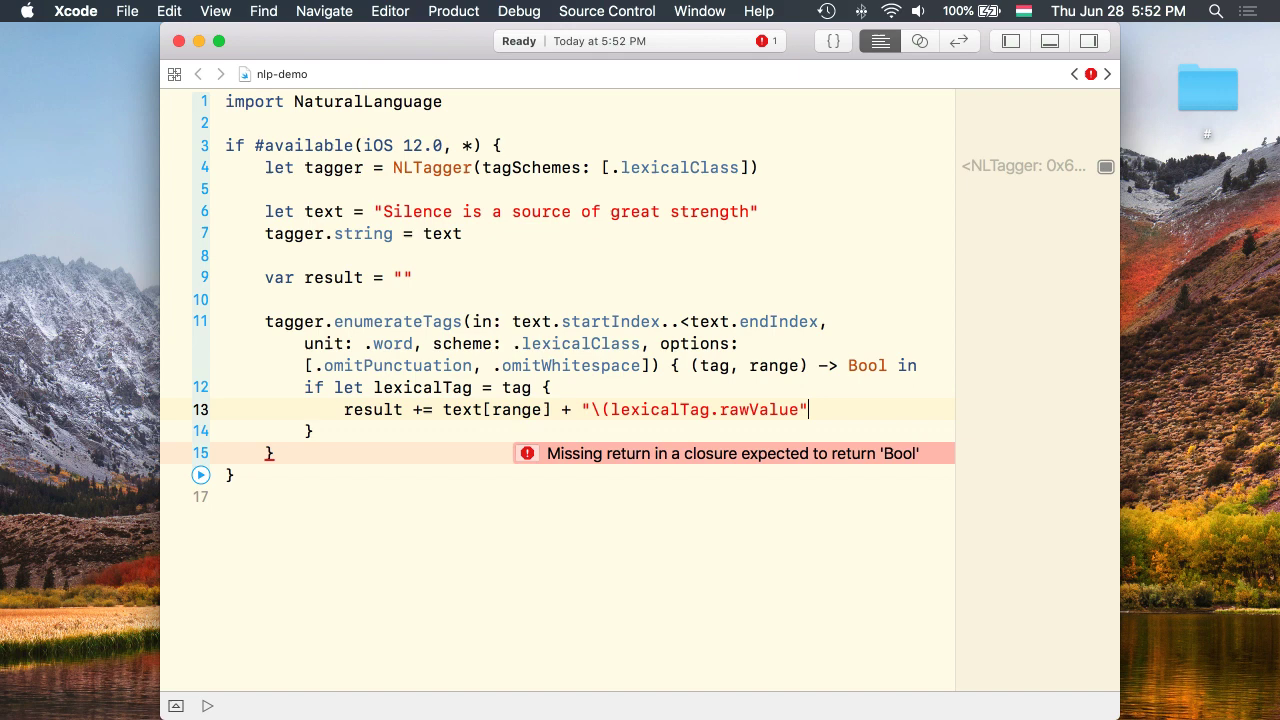
pyautogui.write(')')
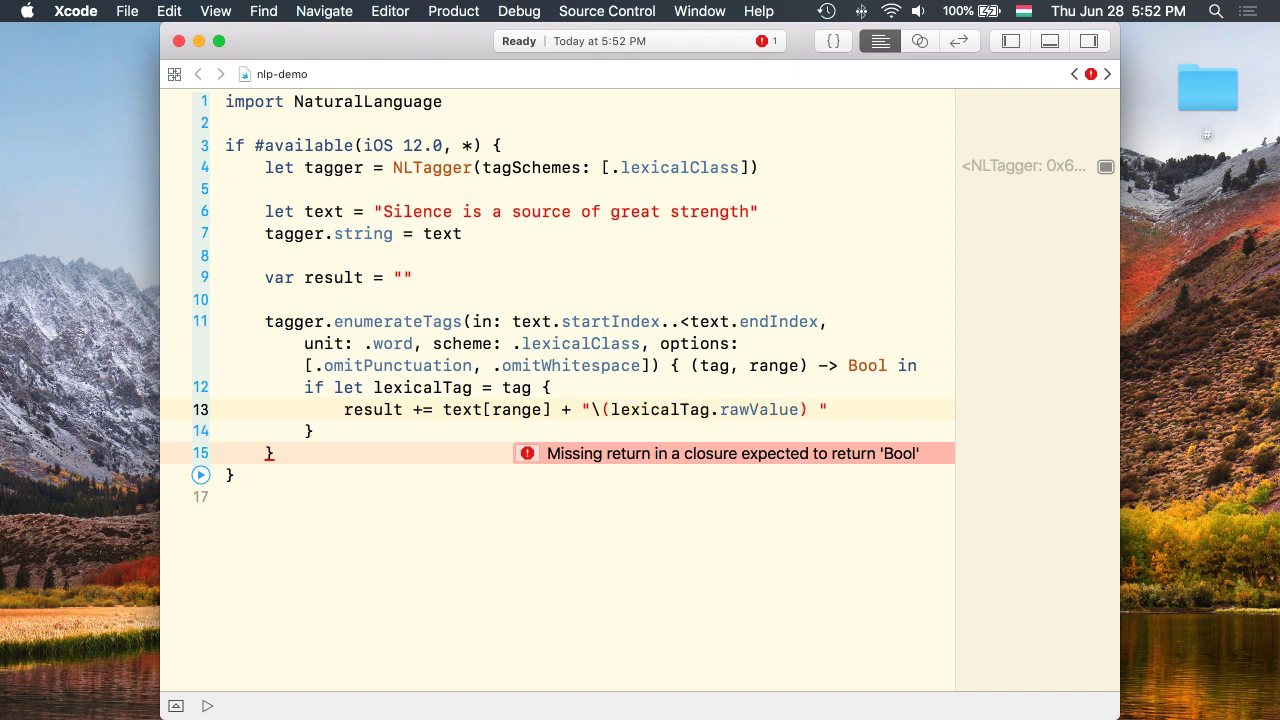
pyautogui.write('return true')
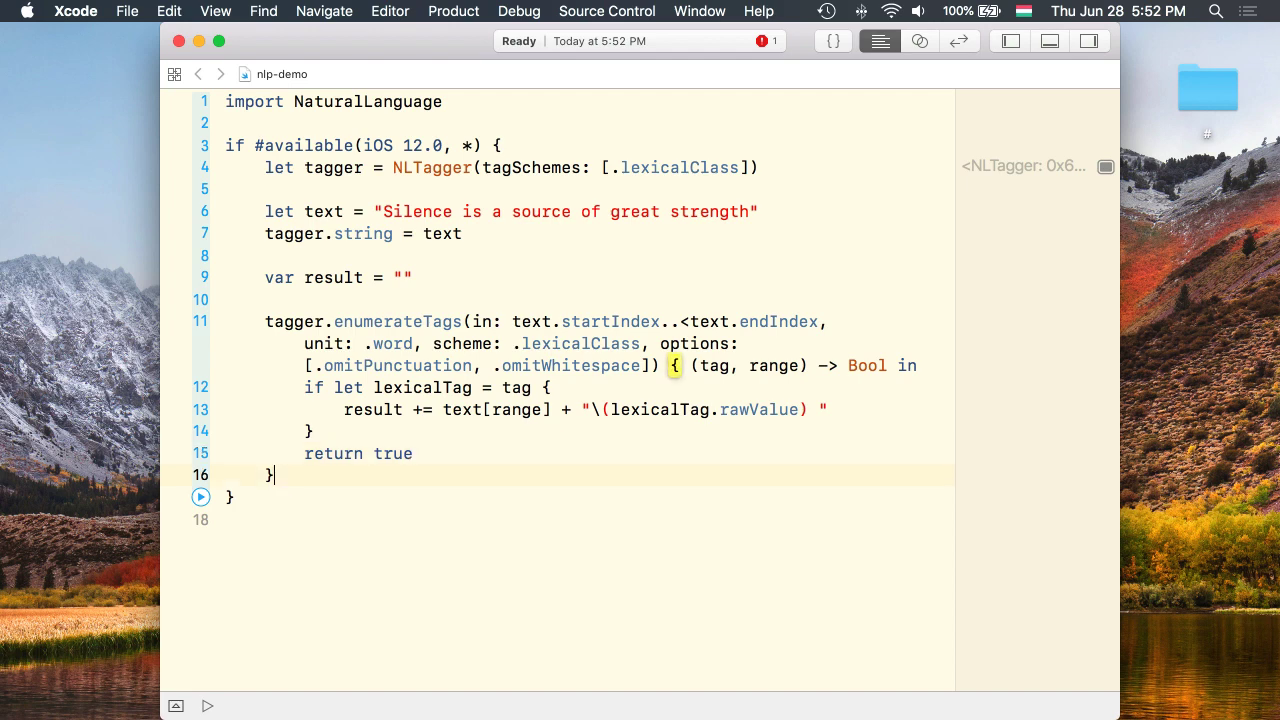
pyautogui.write('print(')
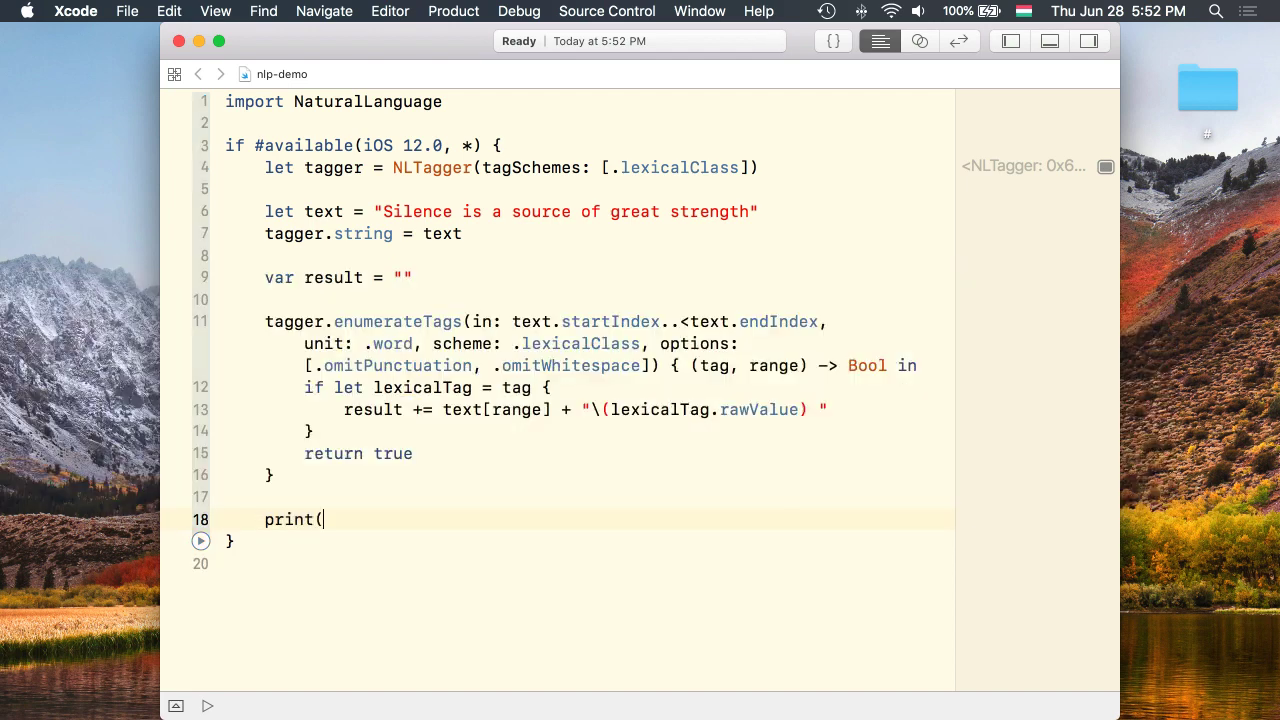
pyautogui.write('result)')
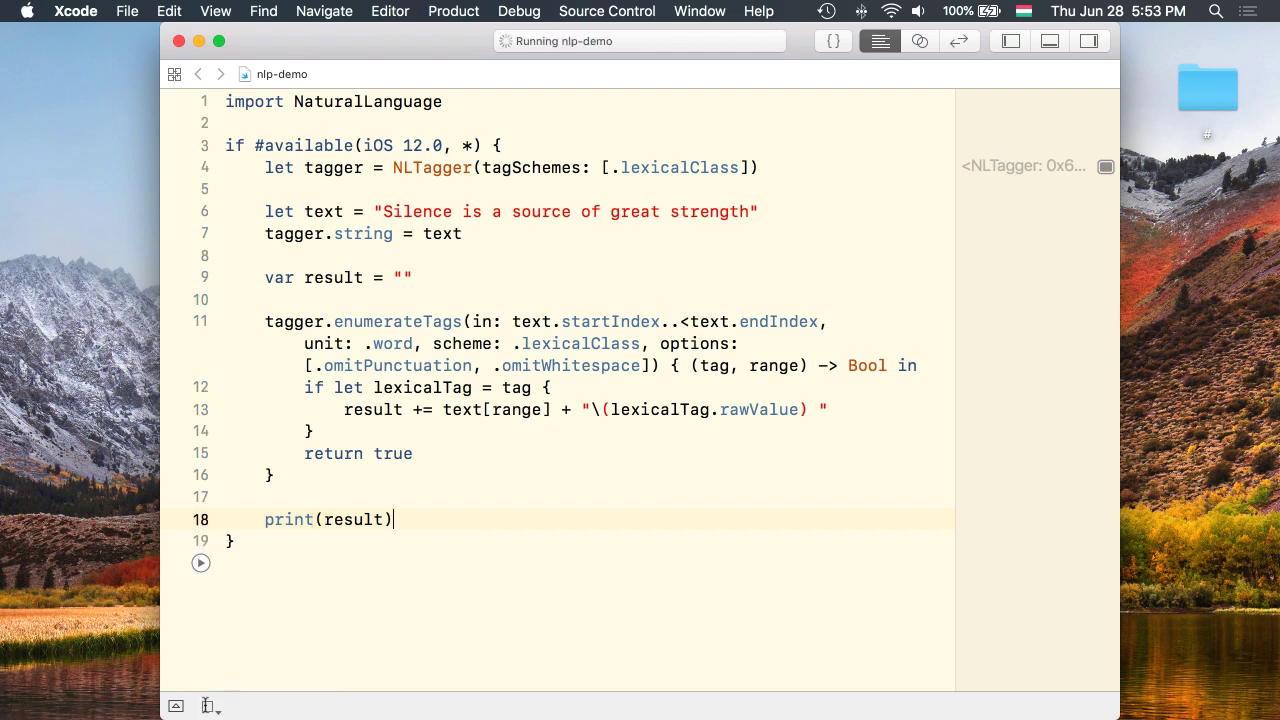
# Show the console and wrap rawValue in parentheses so output reads like Silence(Noun) is(Verb).
pyautogui.click(200, 562)
pyautogui.write('(')
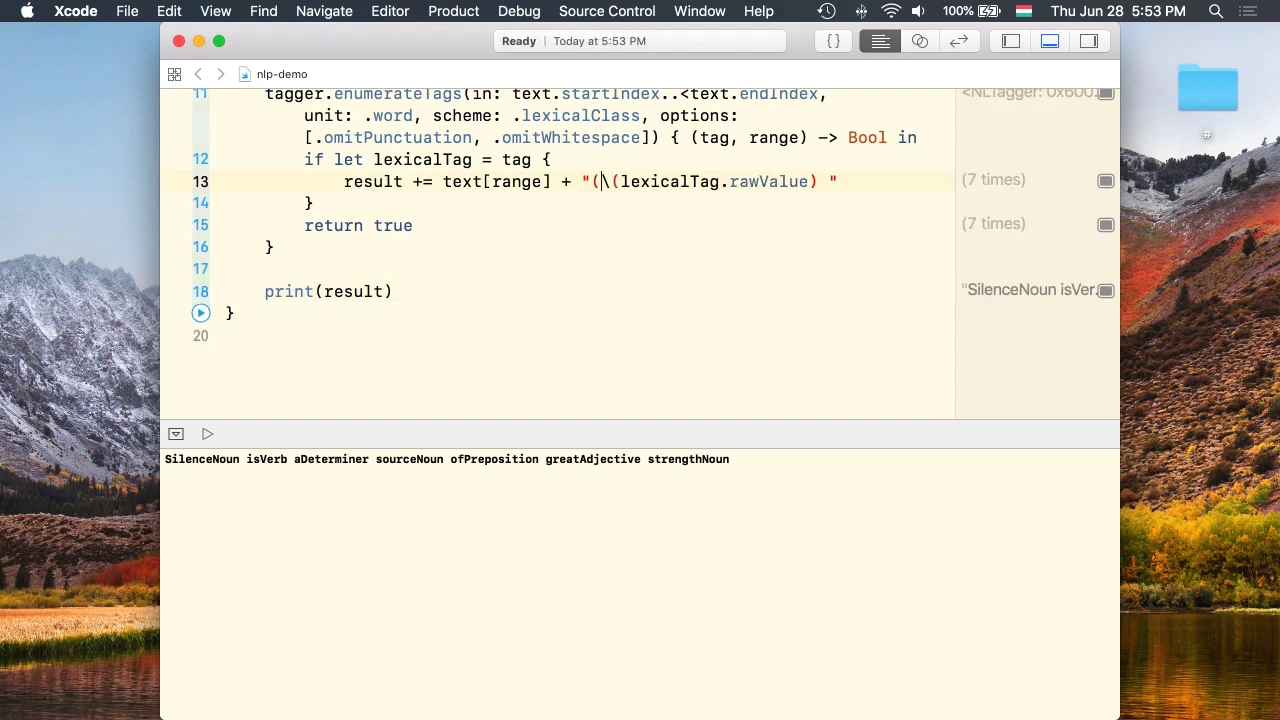
pyautogui.write(')')
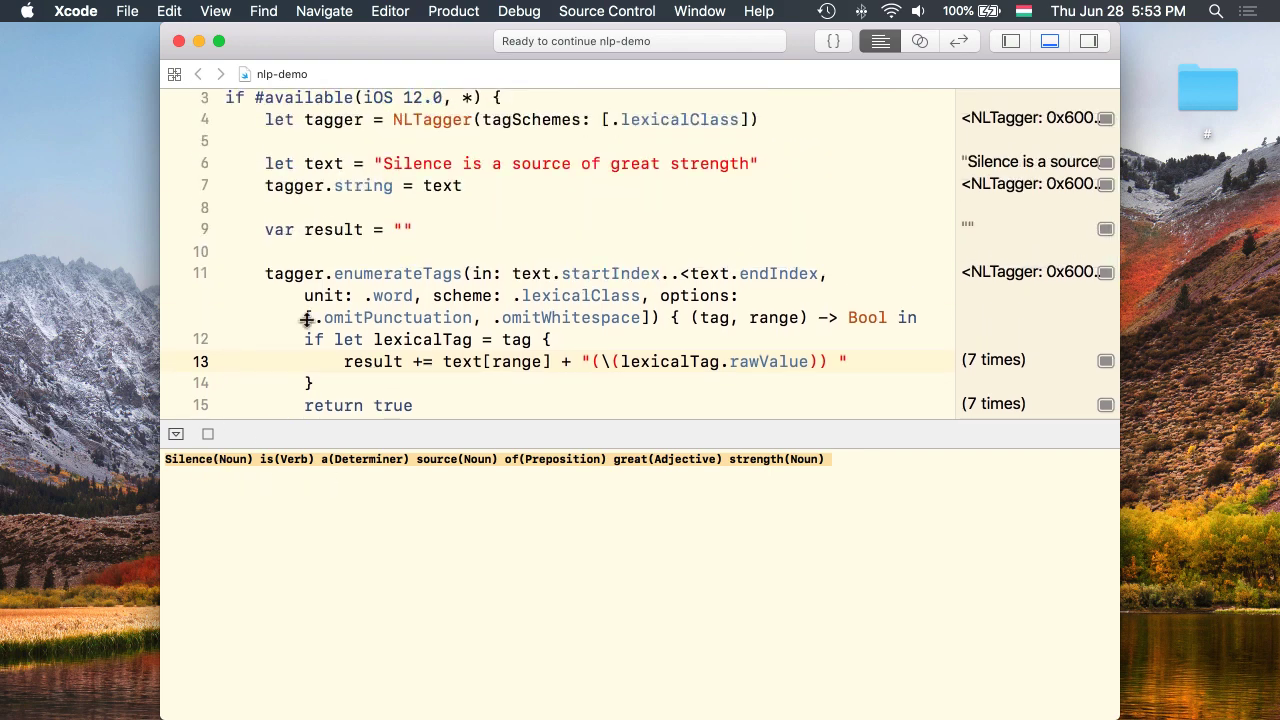
pyautogui.scroll(-3)
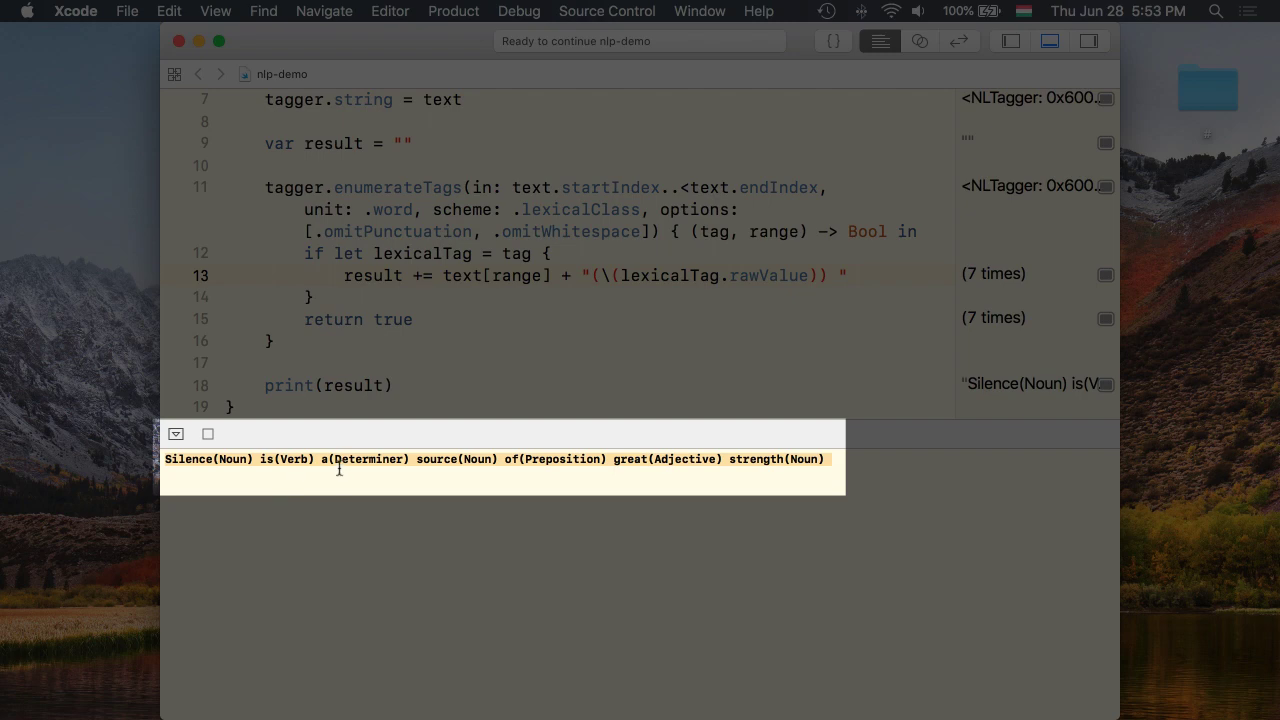
pyautogui.moveTo(472, 470)
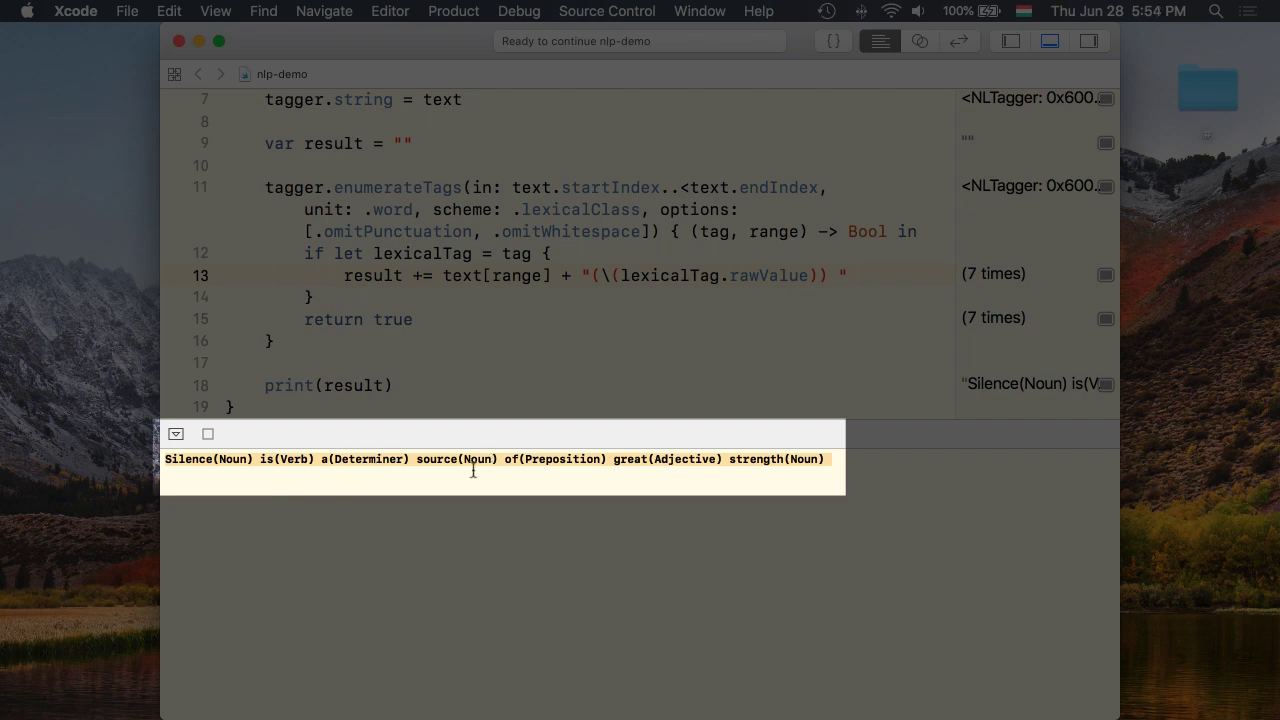
pyautogui.moveTo(668, 470)
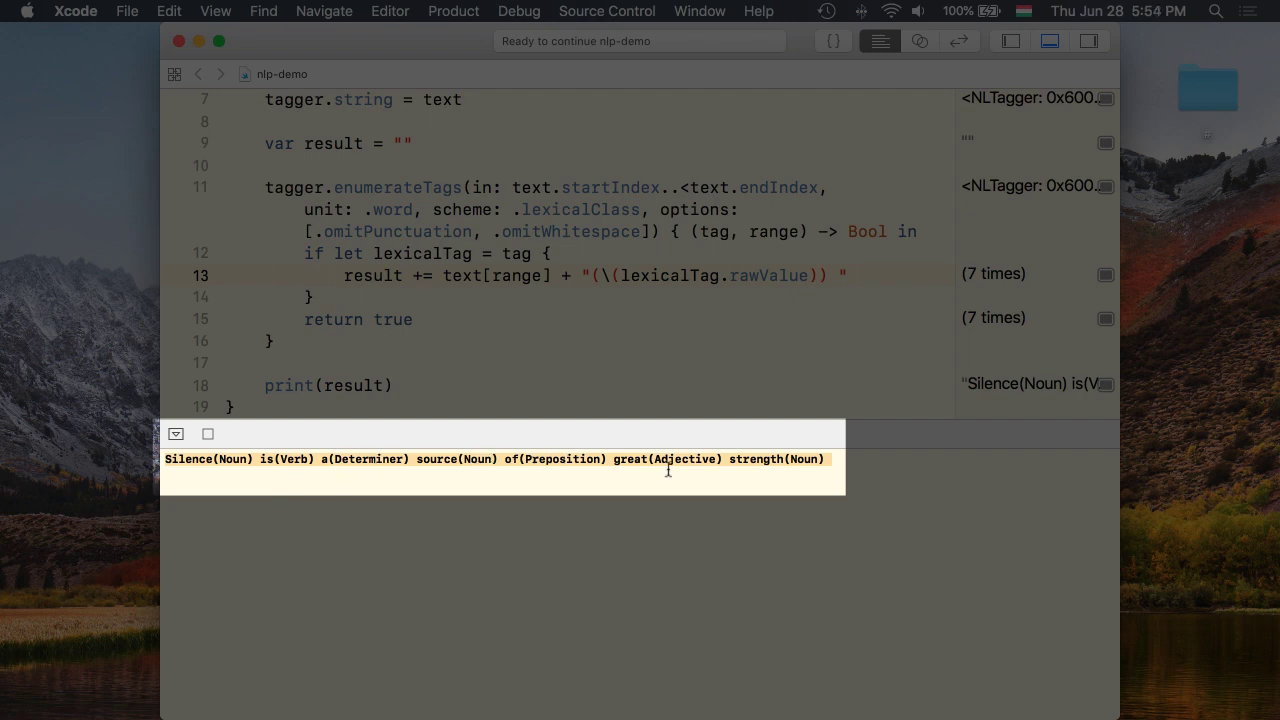